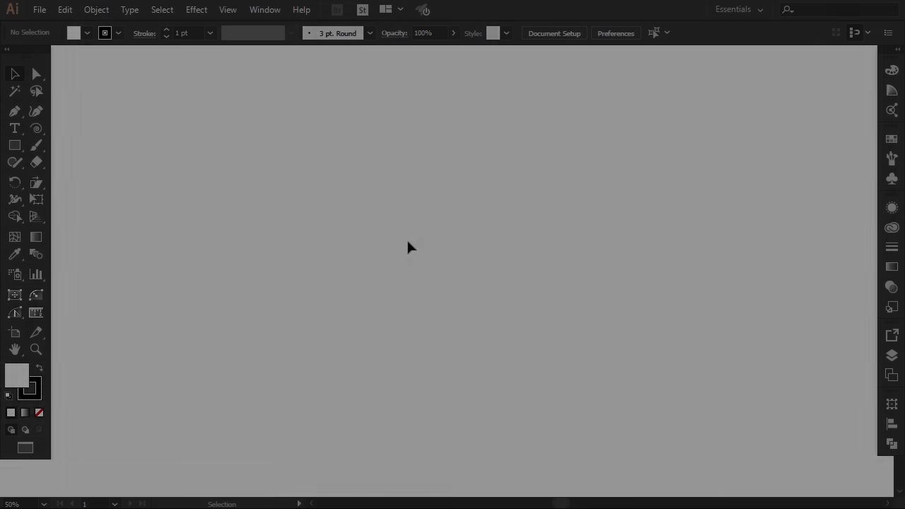
Create a new 800 × 600 px document from the File menu preset.
click(39, 8)
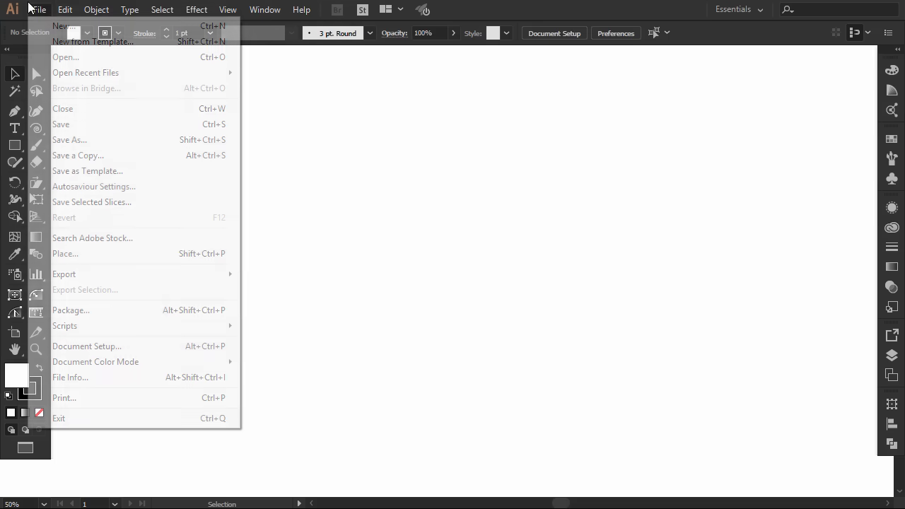
click(62, 26)
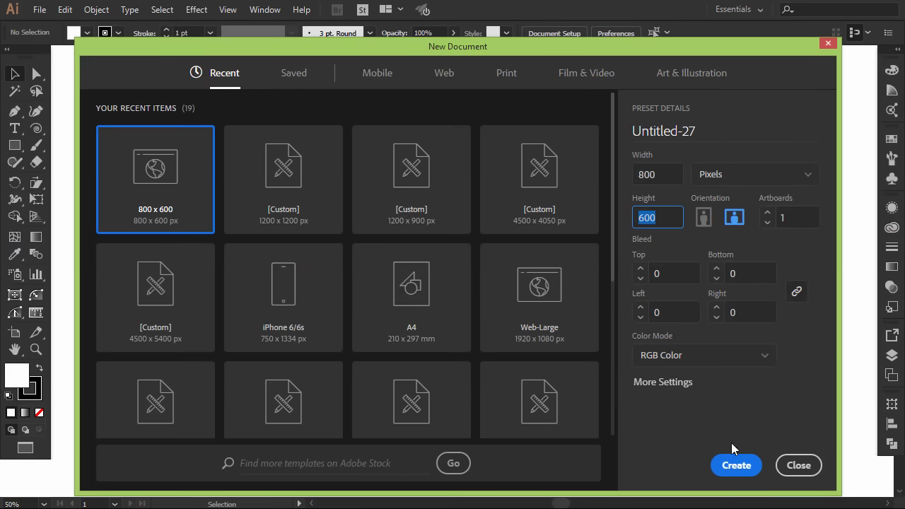
click(735, 465)
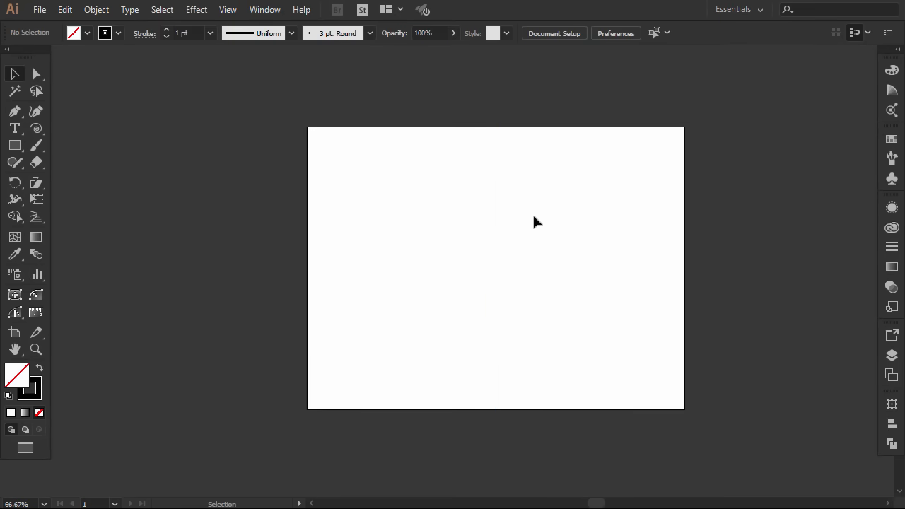
Rename the centre-line layer to 'Guide' in the Layers panel.
click(226, 8)
text(G)
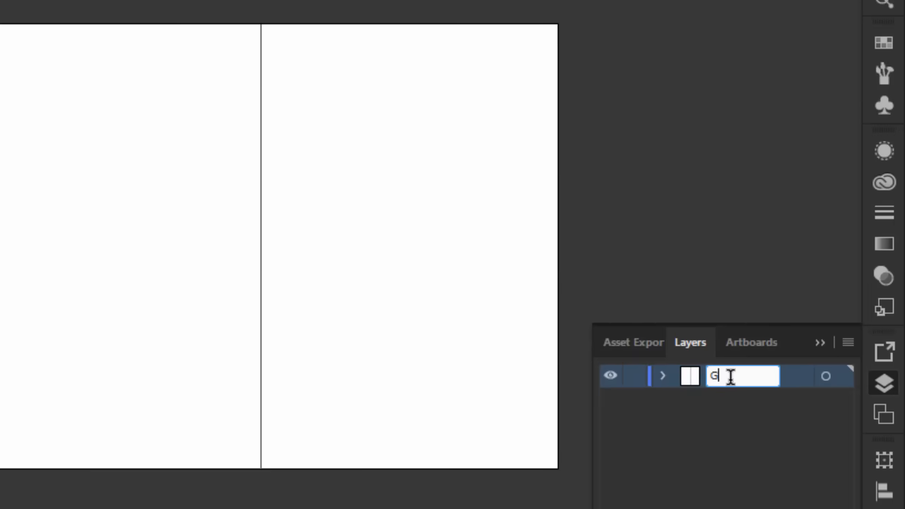
text(uide)
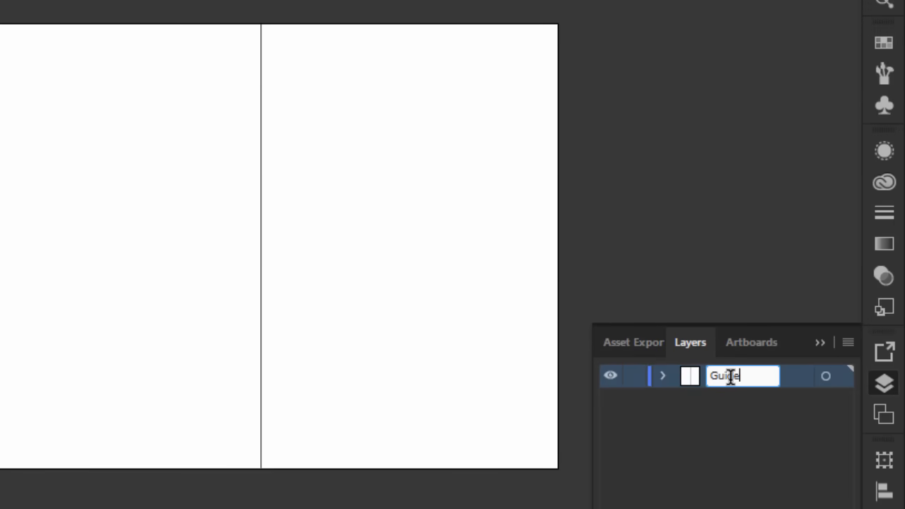
mouse_move(628, 384)
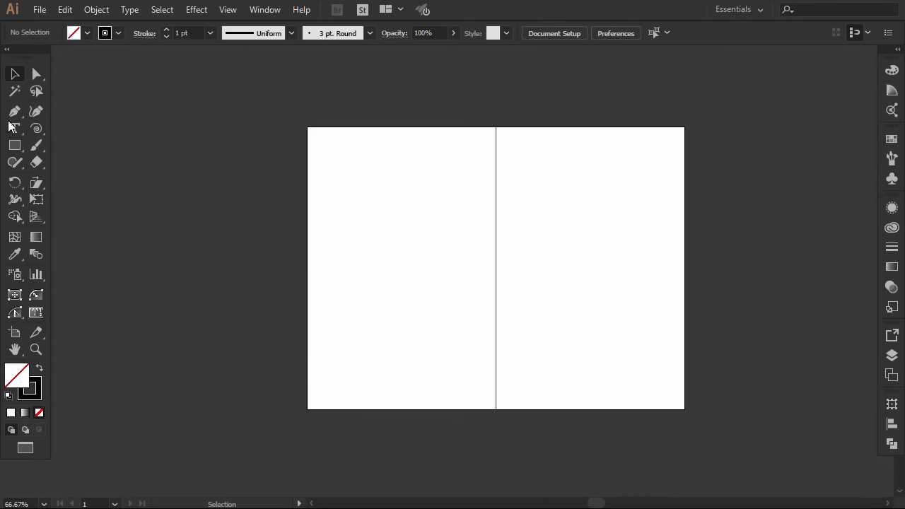
Draw a horizontal line with the Line tool and align it to the artboard centre.
click(14, 110)
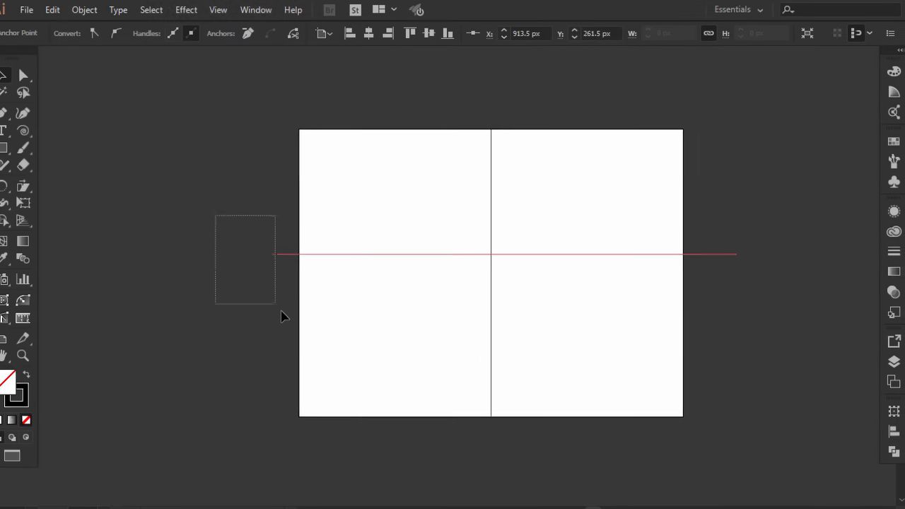
click(449, 49)
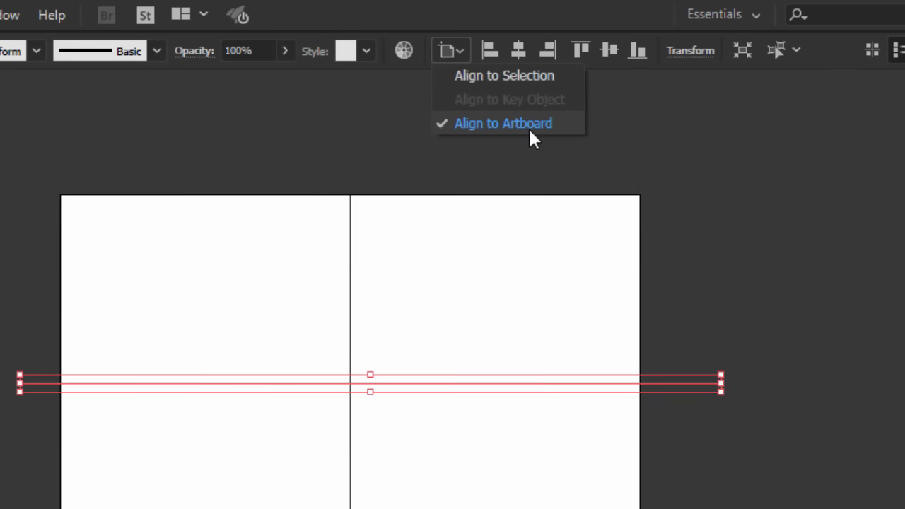
click(608, 50)
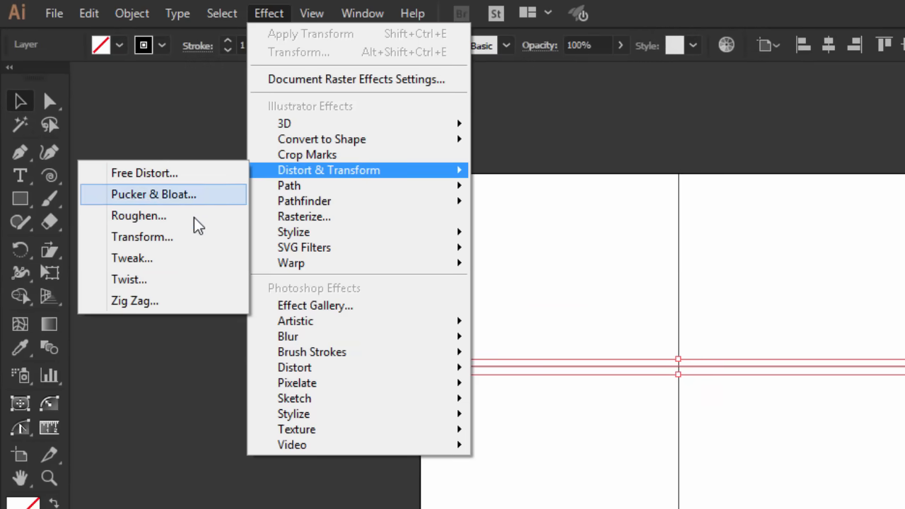
Apply a Transform effect with Reflect X and 1 copy, then make Layer 2 active.
click(141, 237)
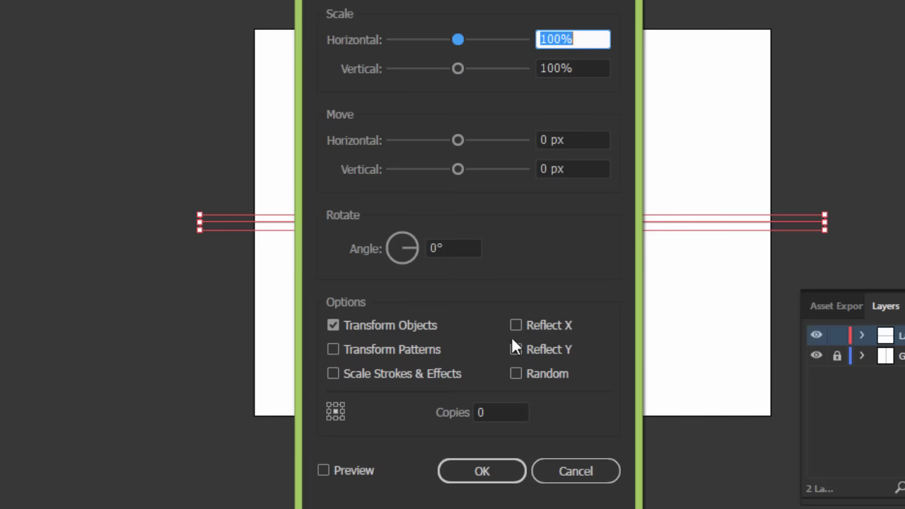
click(515, 324)
text(1)
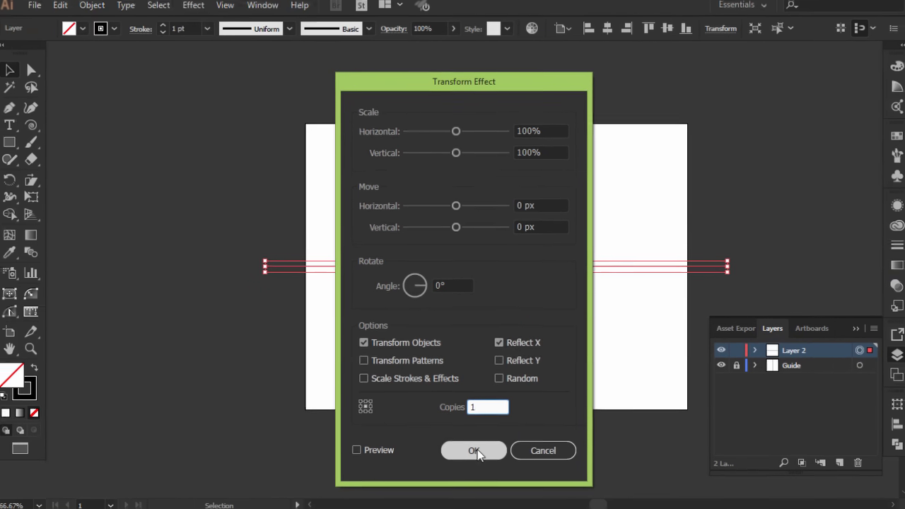
click(474, 449)
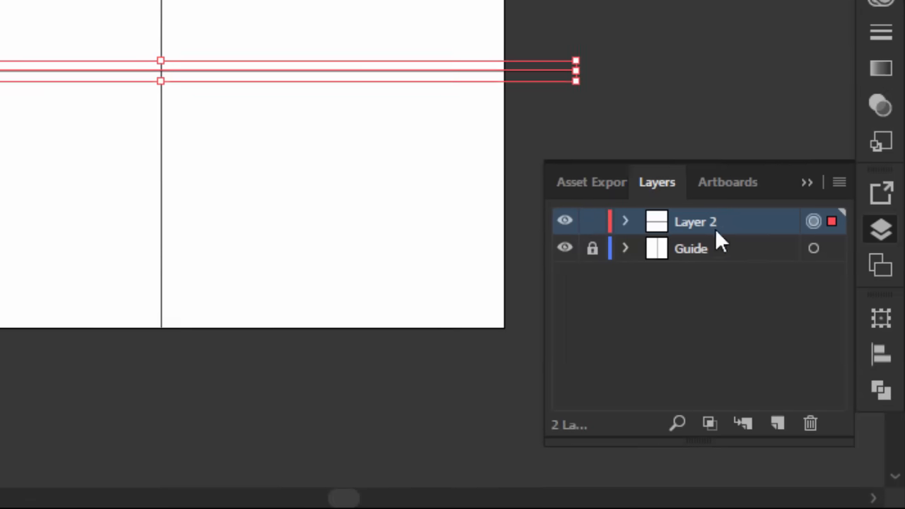
click(624, 221)
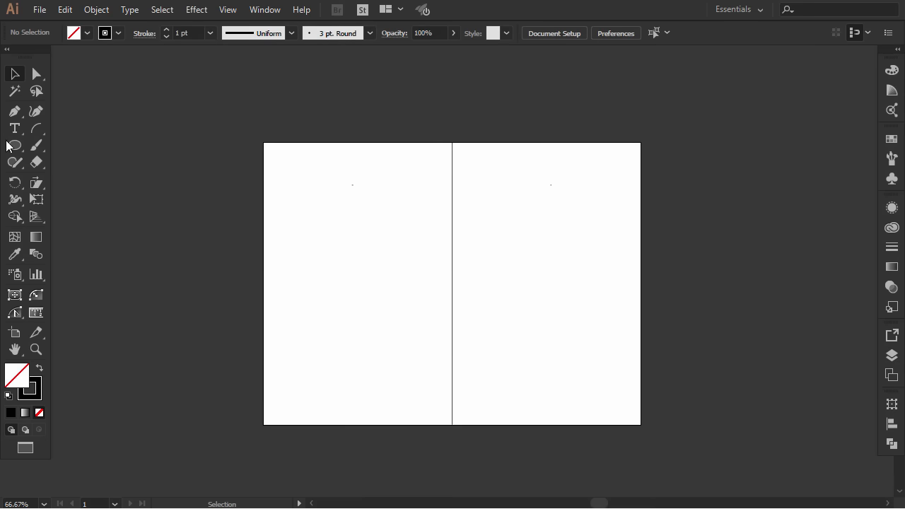
click(14, 145)
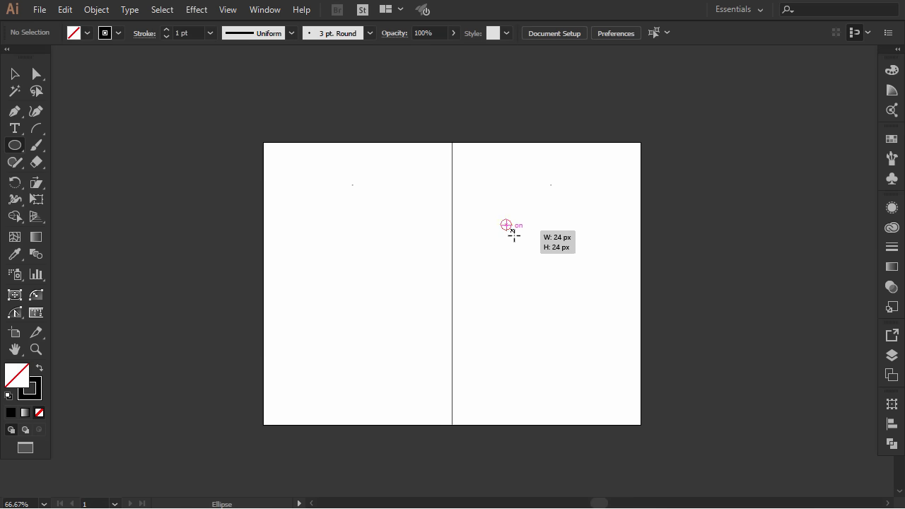
drag(506, 224, 543, 259)
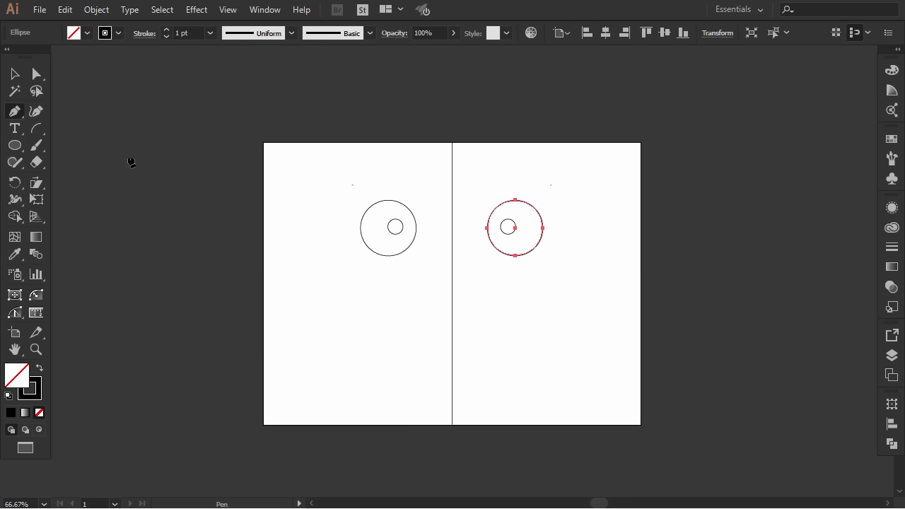
drag(413, 283, 492, 282)
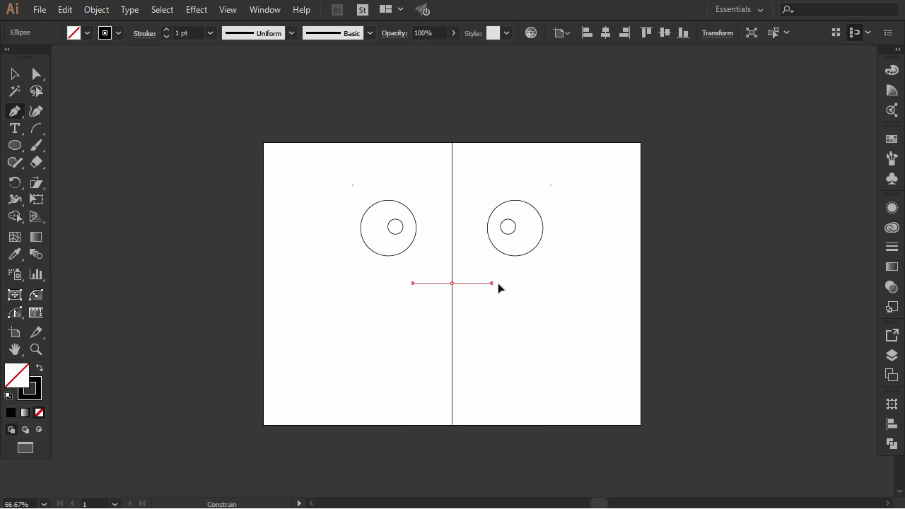
drag(492, 282, 578, 351)
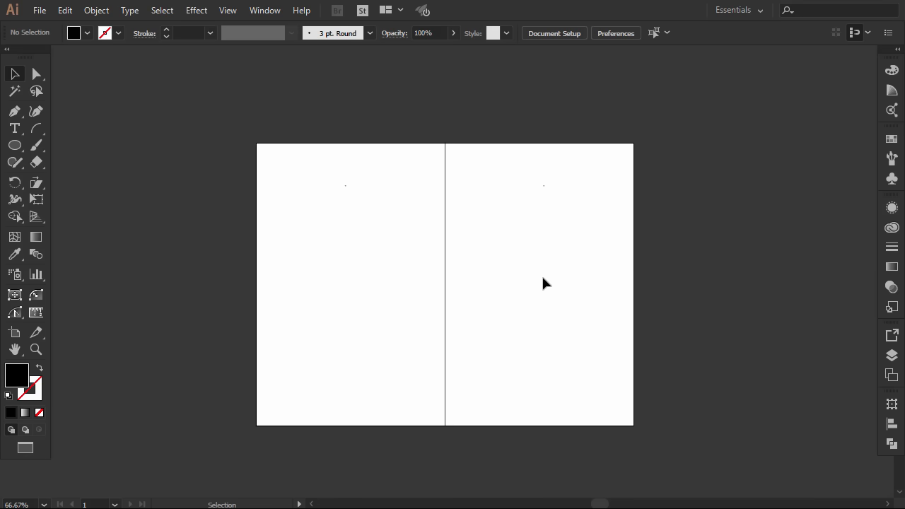
mouse_move(226, 118)
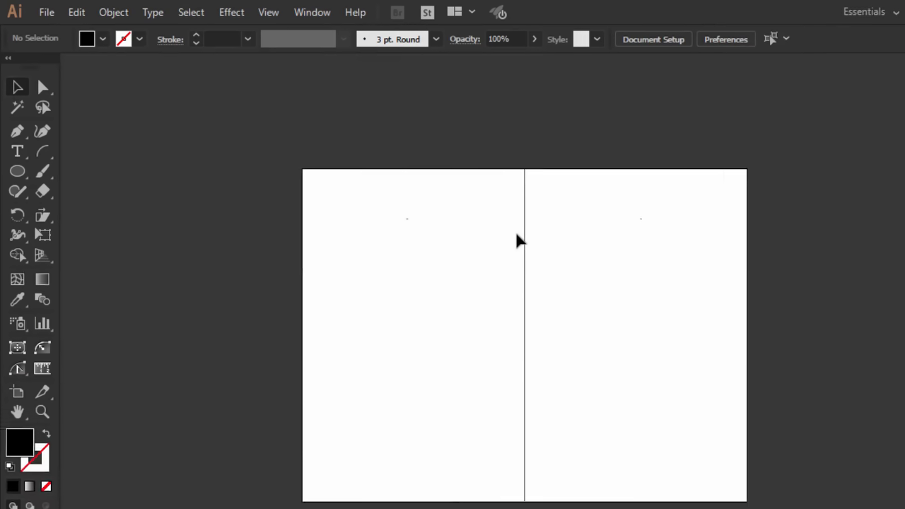
Place the winged-pencil emblem sketch image over the artboard.
click(76, 11)
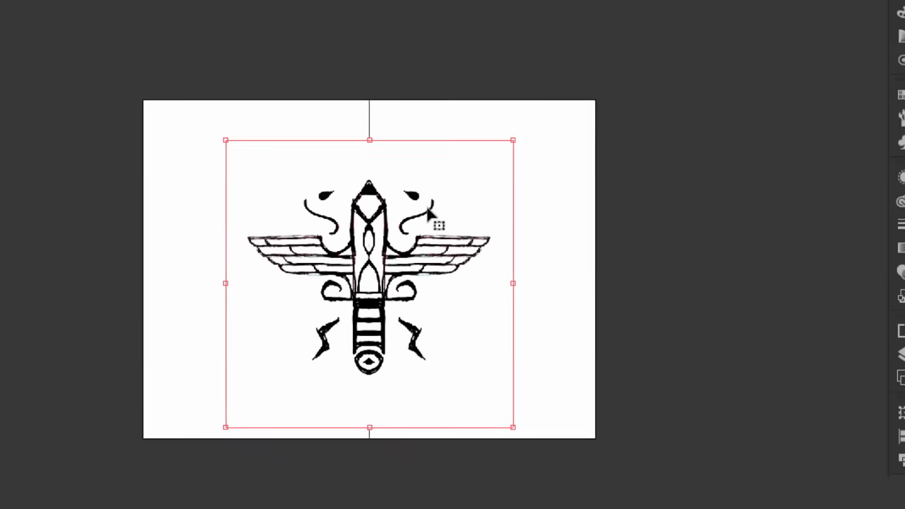
click(889, 352)
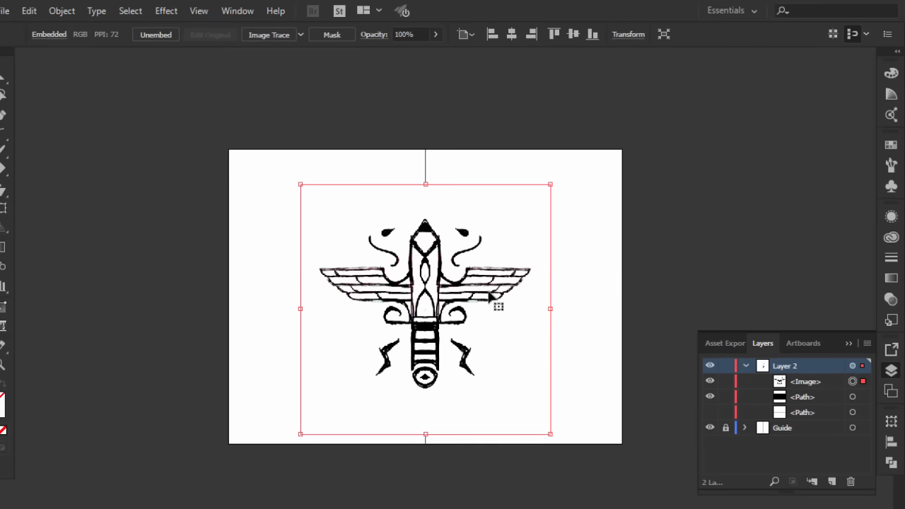
Paste the sketch onto a new Layer 3 beneath the Guide layer.
click(29, 10)
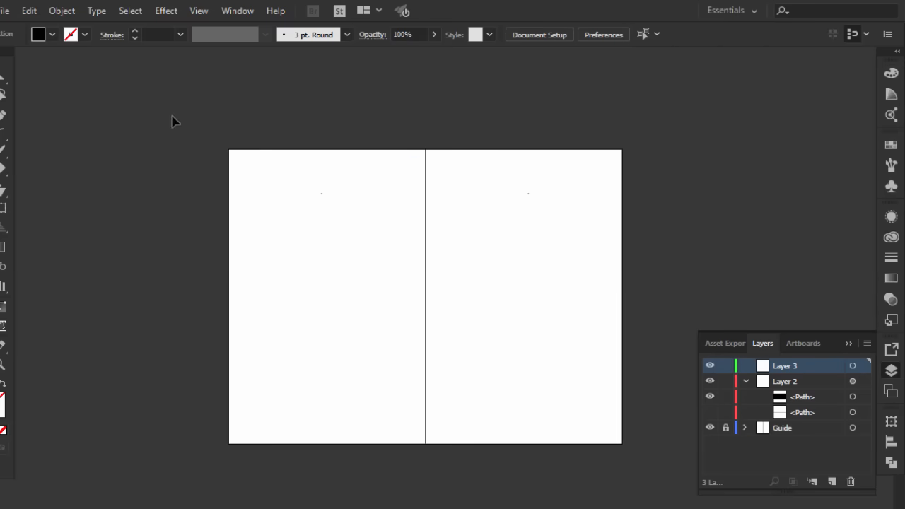
click(29, 10)
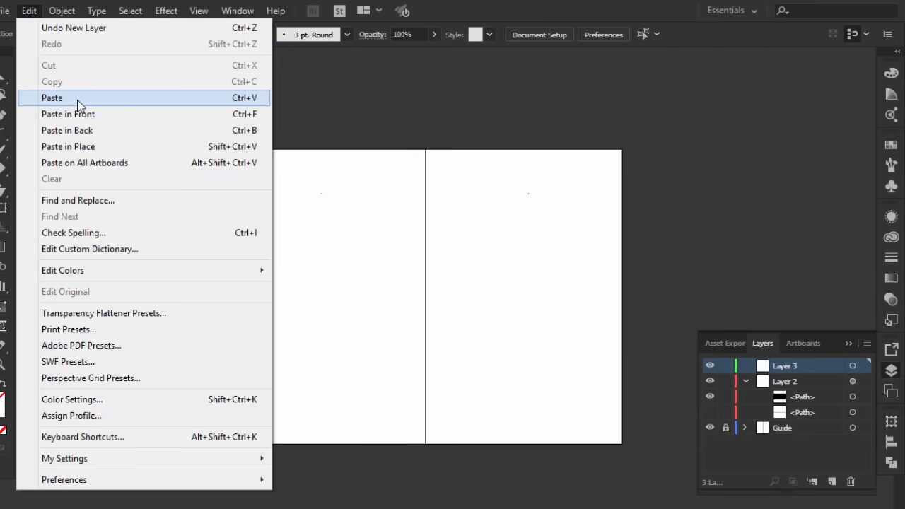
click(51, 97)
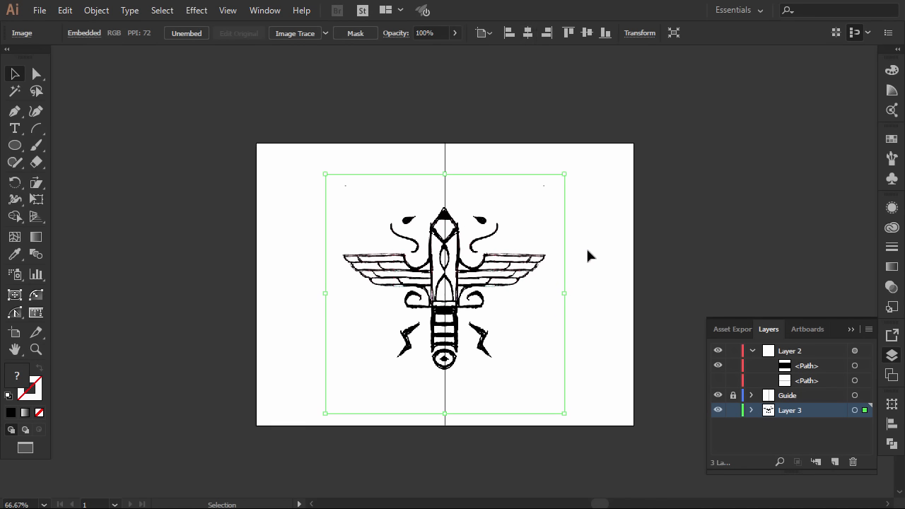
mouse_move(444, 32)
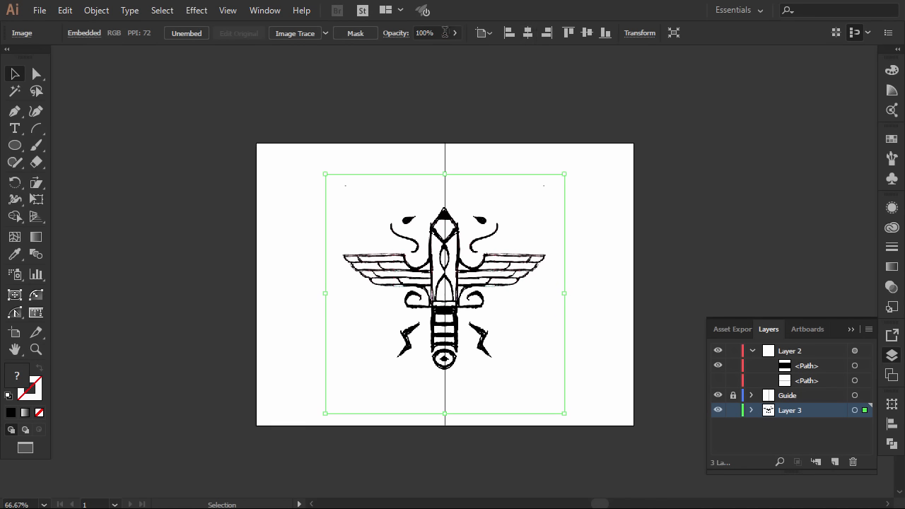
Fade the sketch to about half opacity and rename the mirroring layer 'Symmetry'.
click(455, 33)
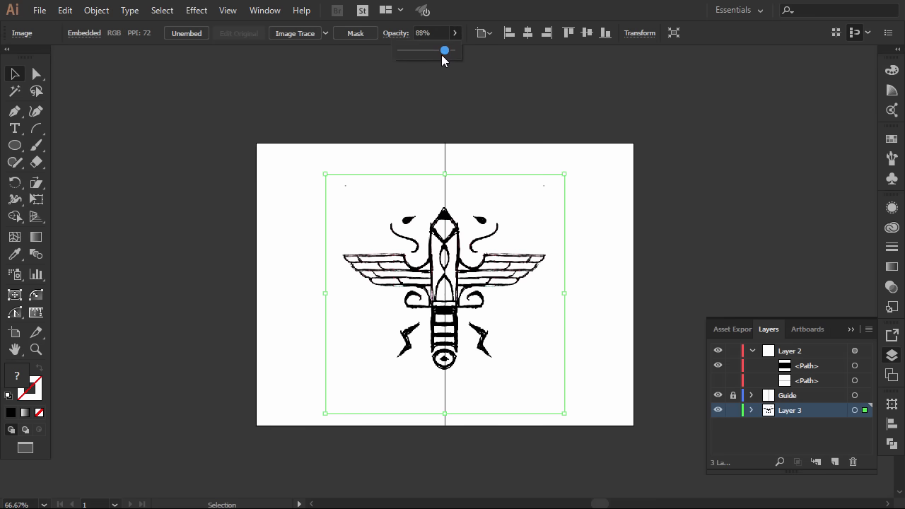
drag(443, 51, 428, 51)
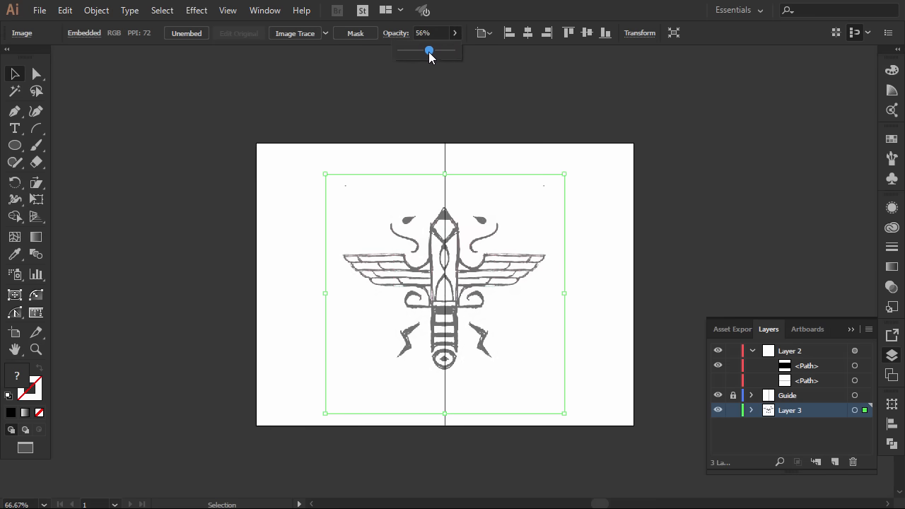
drag(429, 51, 424, 51)
text(Symmet)
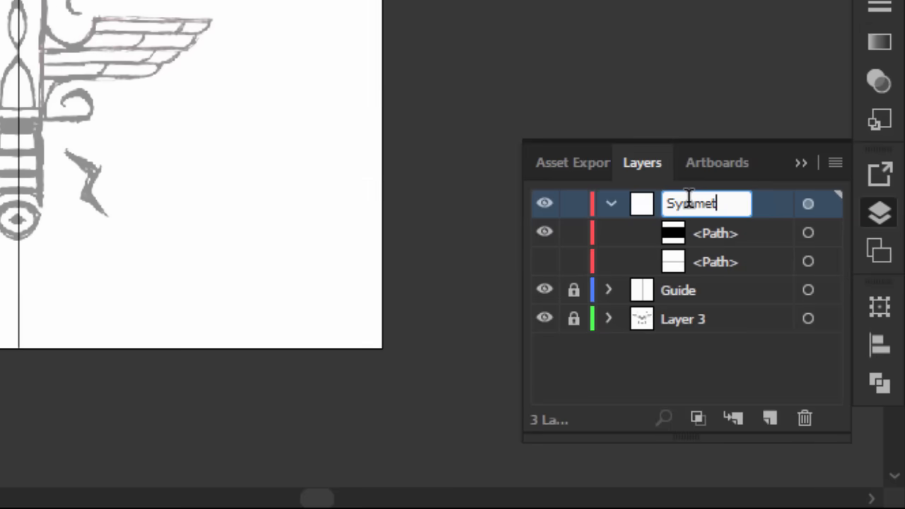
text(ry)
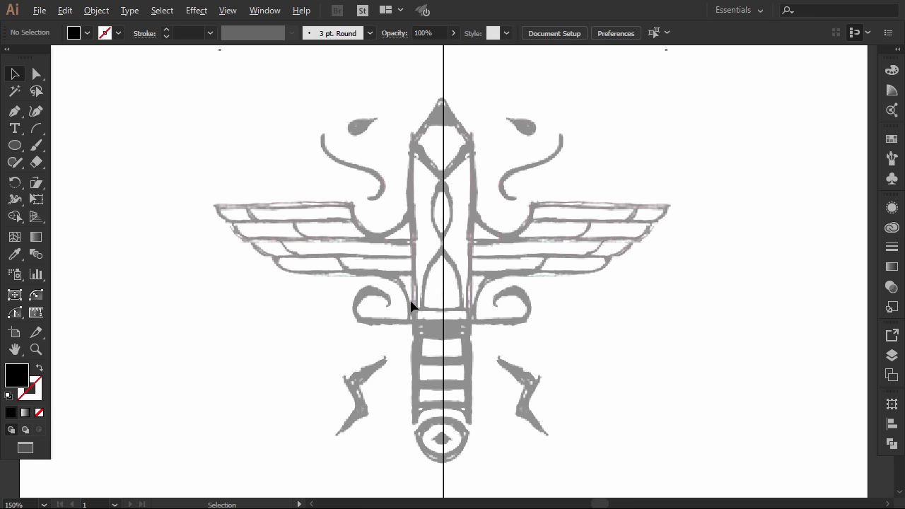
mouse_move(393, 284)
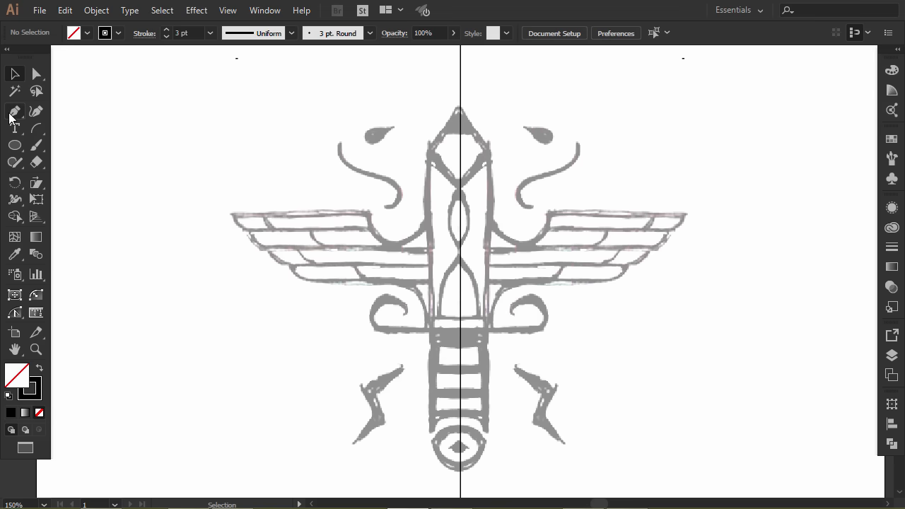
Trace the column's pointed top, outer edges and inner arches with the Pen tool.
click(14, 111)
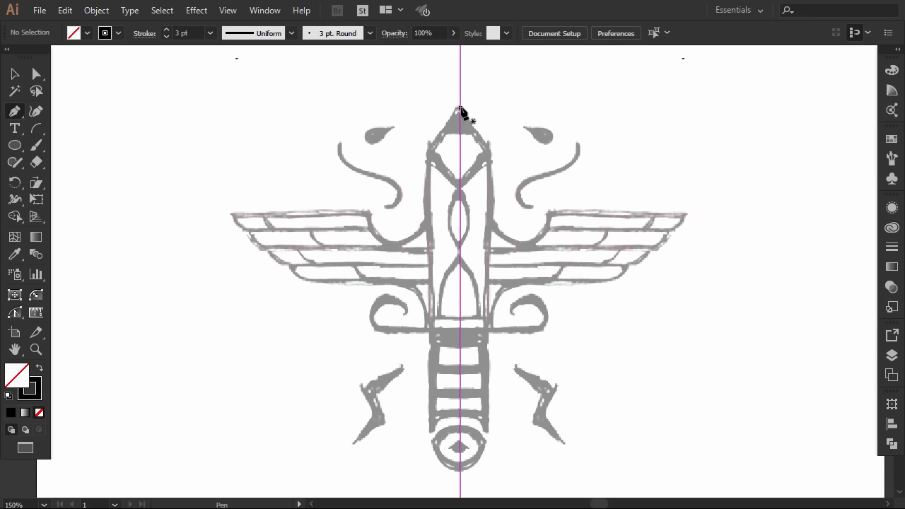
drag(459, 110, 489, 154)
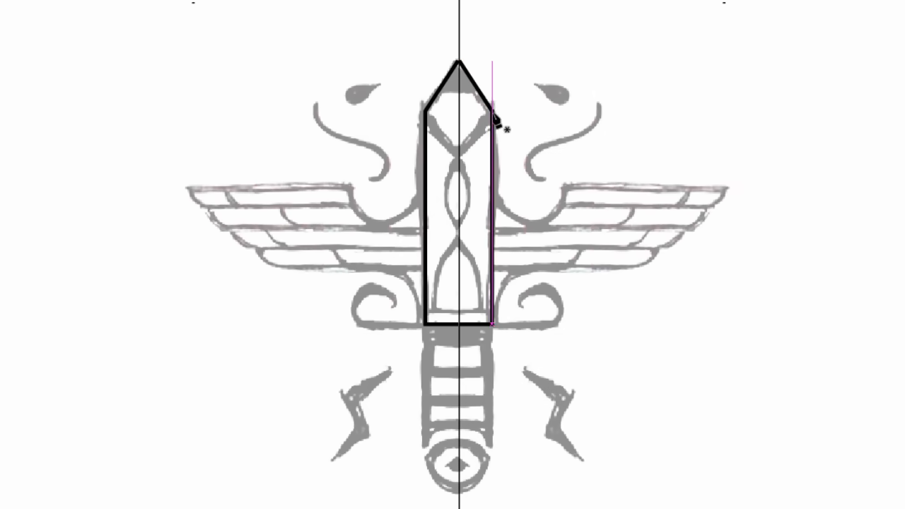
drag(492, 116, 460, 229)
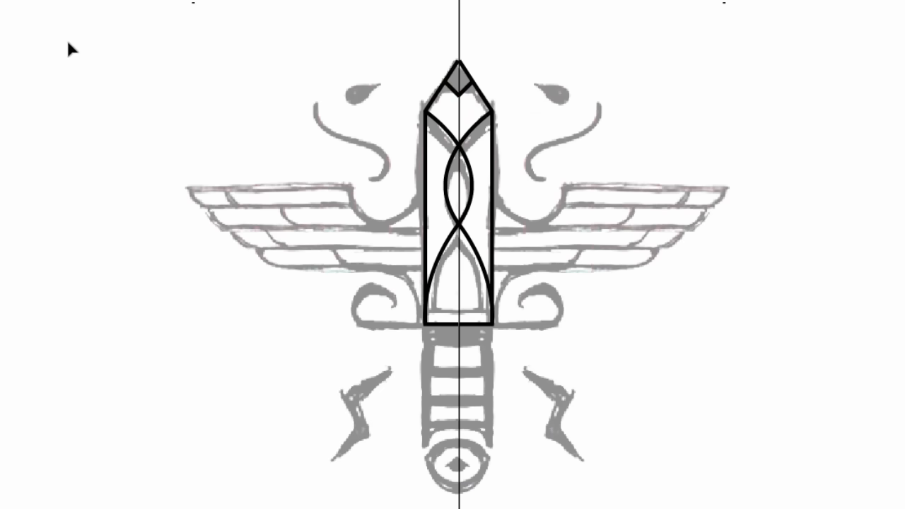
drag(534, 166, 600, 96)
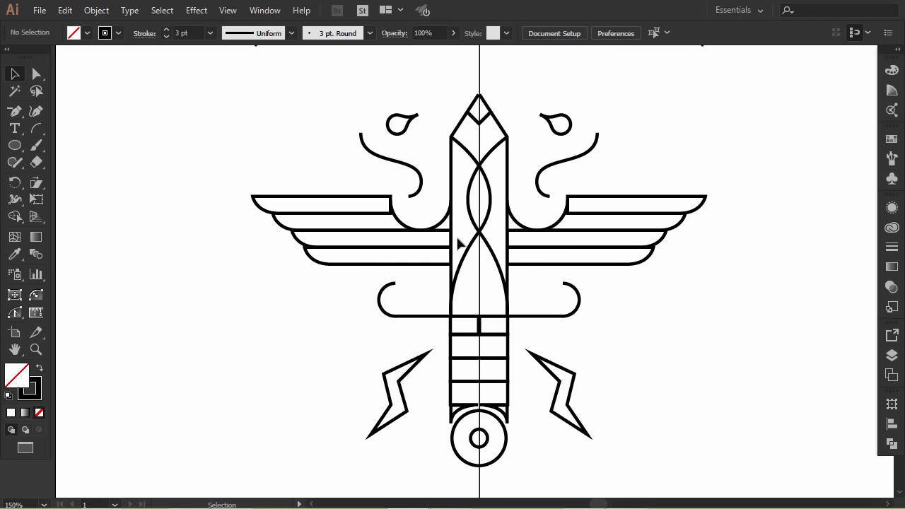
mouse_move(402, 339)
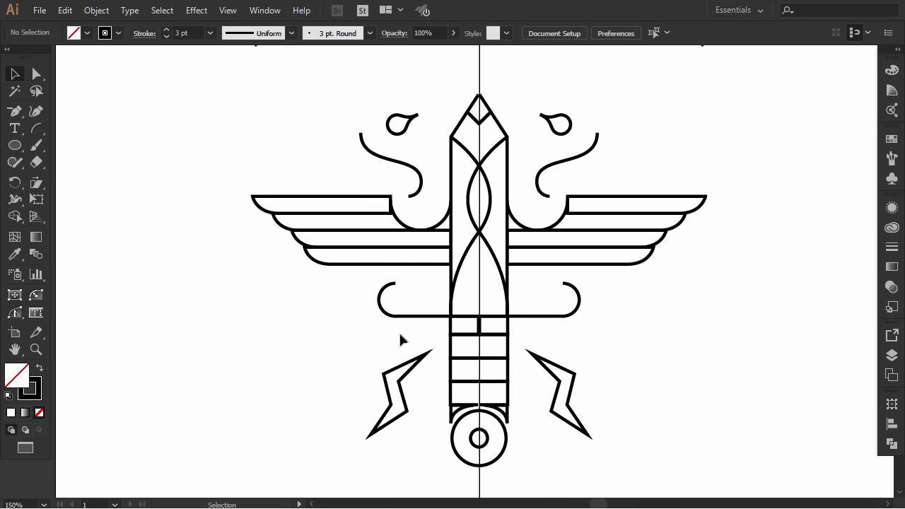
mouse_move(743, 341)
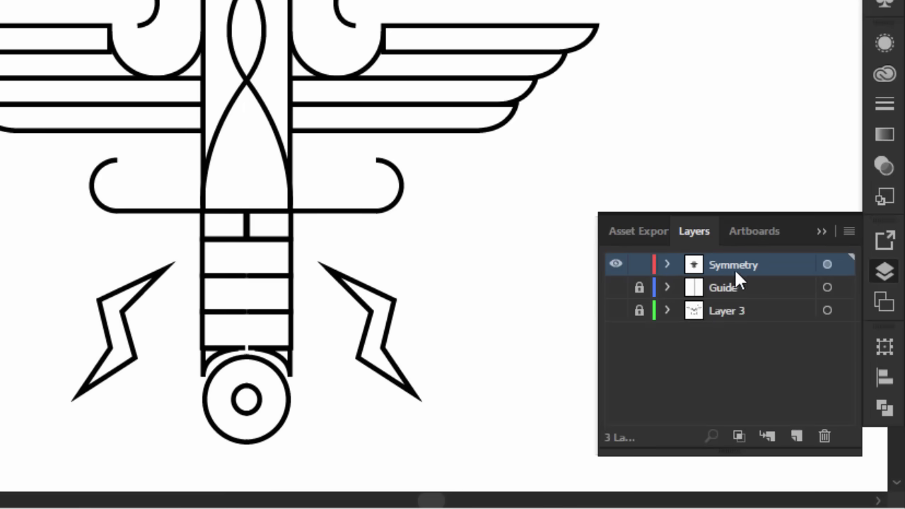
mouse_move(827, 285)
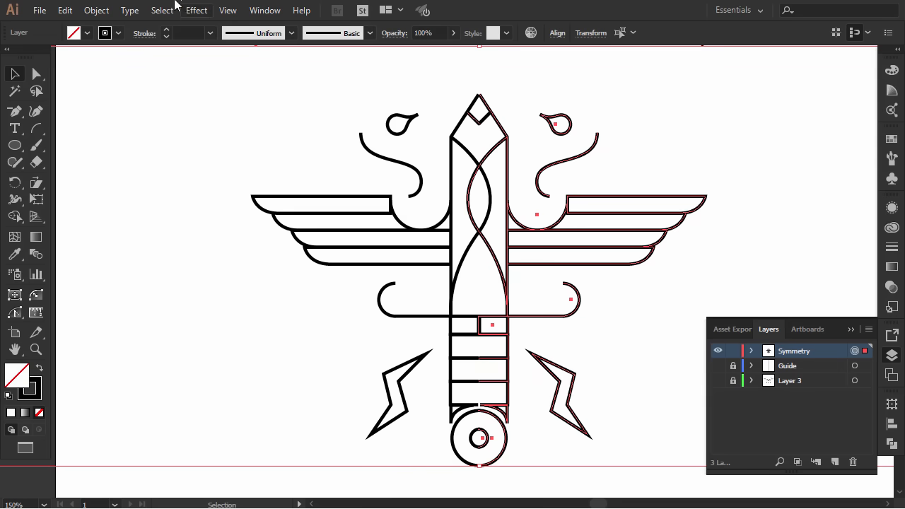
Target the Symmetry layer to select all its traced artwork.
click(96, 10)
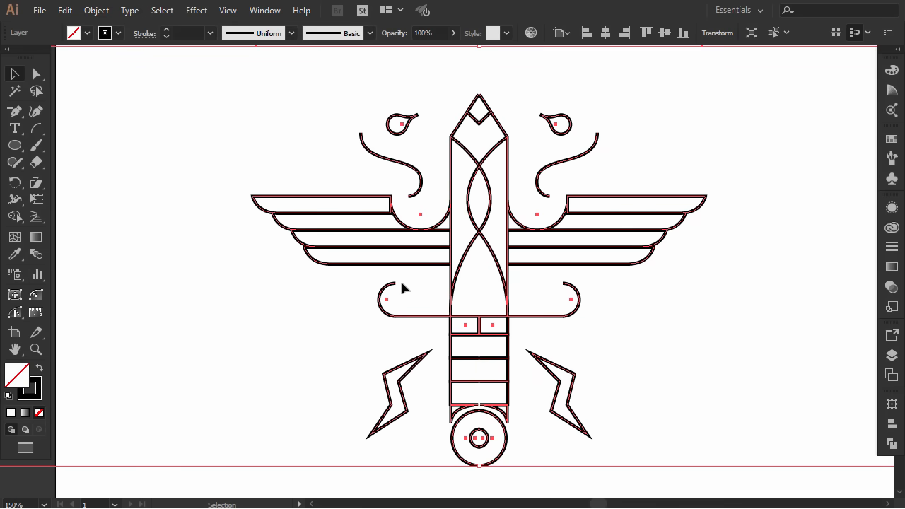
mouse_move(546, 269)
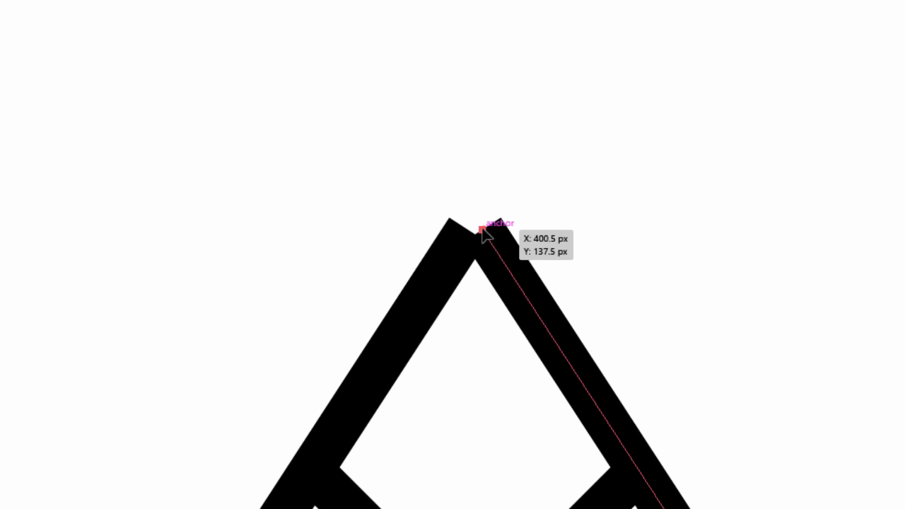
Nudge the column tip's anchor points so they meet on the centre line.
drag(483, 235, 482, 212)
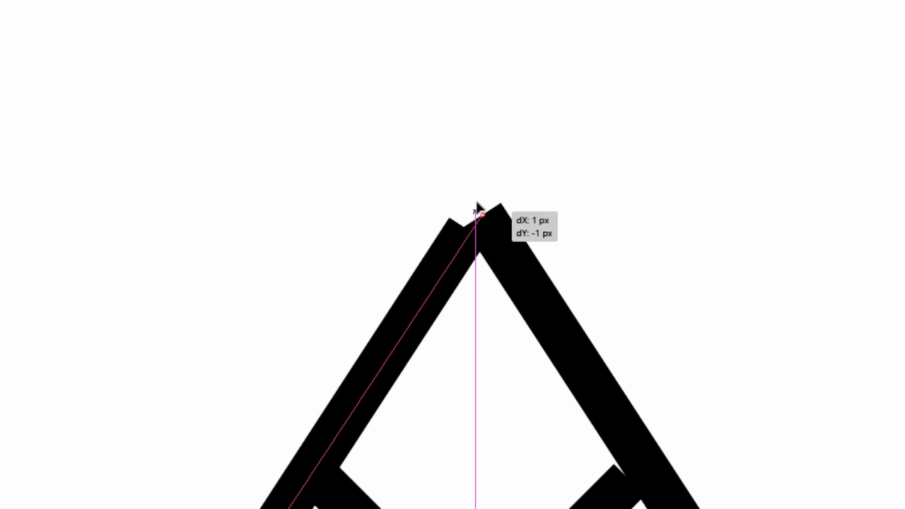
drag(475, 212, 475, 206)
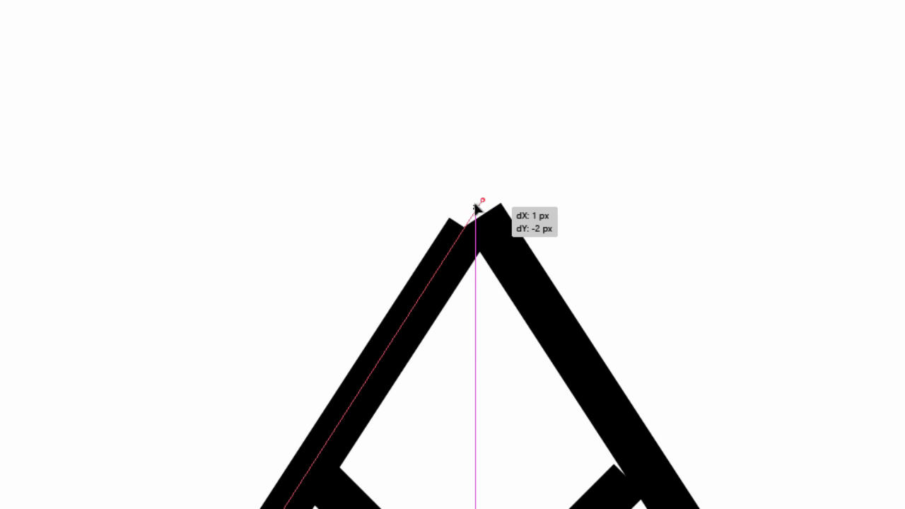
drag(475, 207, 480, 205)
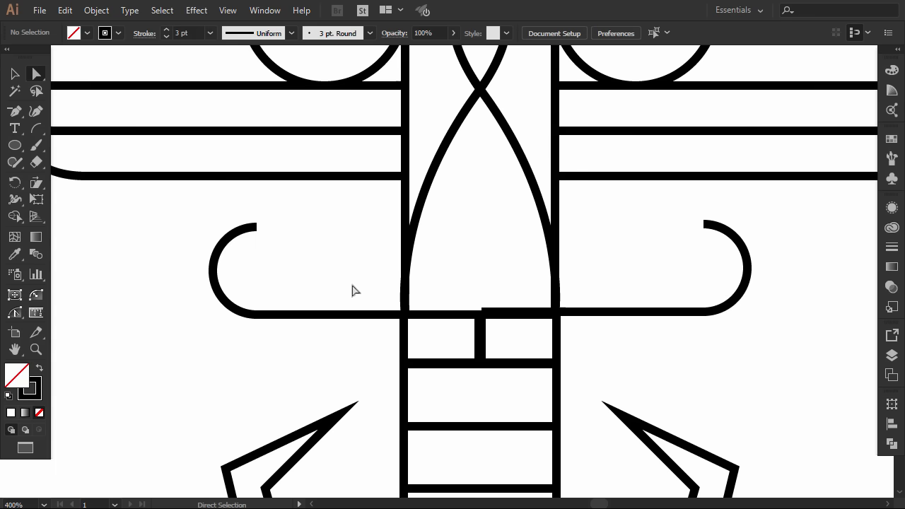
scroll(down, 3)
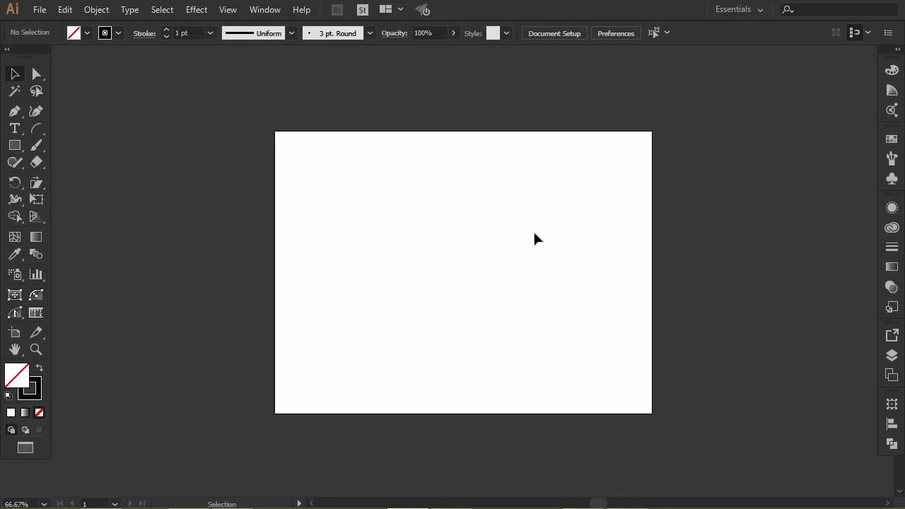
mouse_move(281, 110)
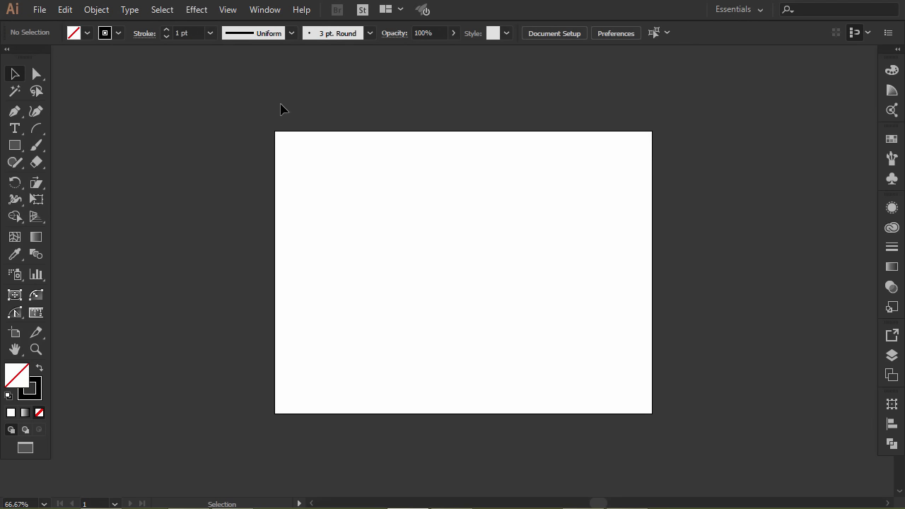
Draw a vertical line down the artboard centre with the Line Segment tool.
click(226, 9)
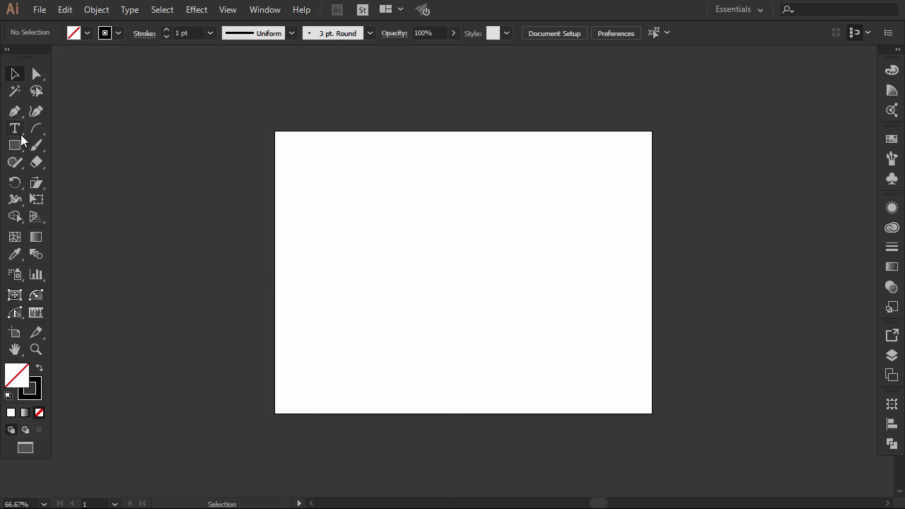
click(14, 110)
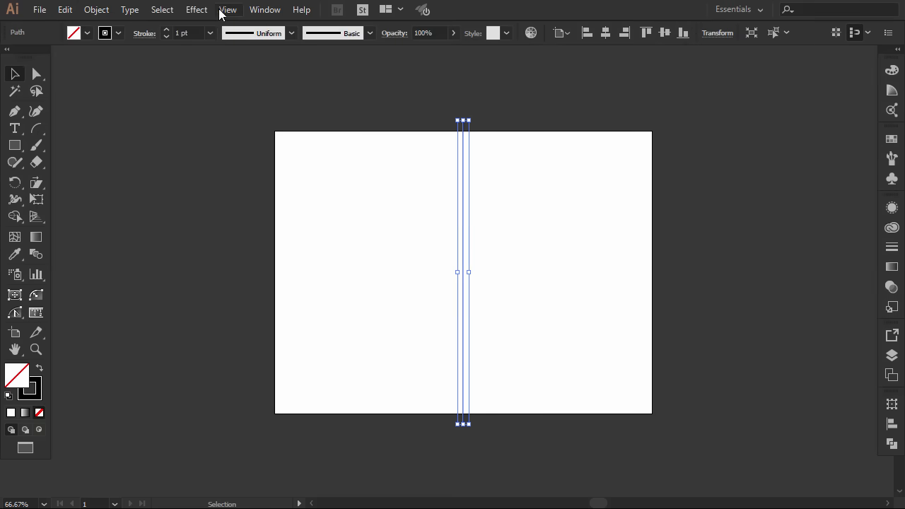
Apply a Transform effect with 3 copies rotated 135° and Preview on, giving eight radial lines.
click(196, 9)
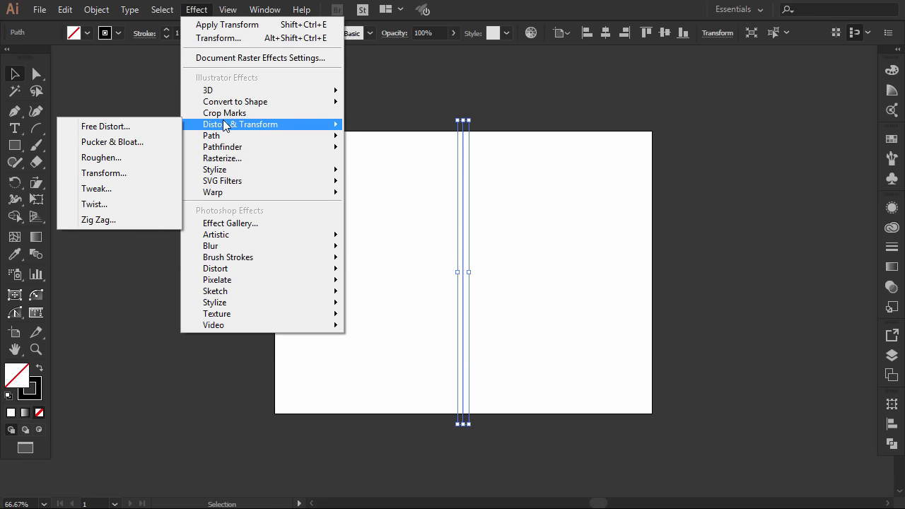
click(103, 173)
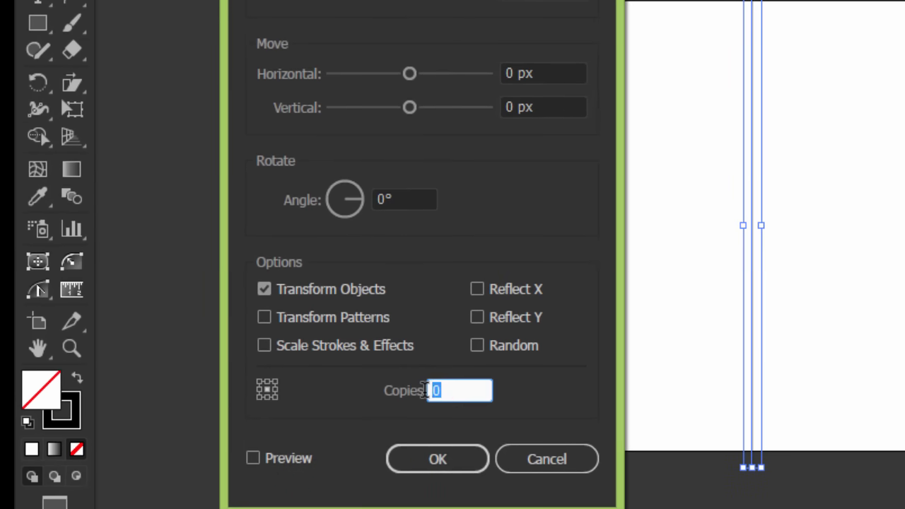
text(3)
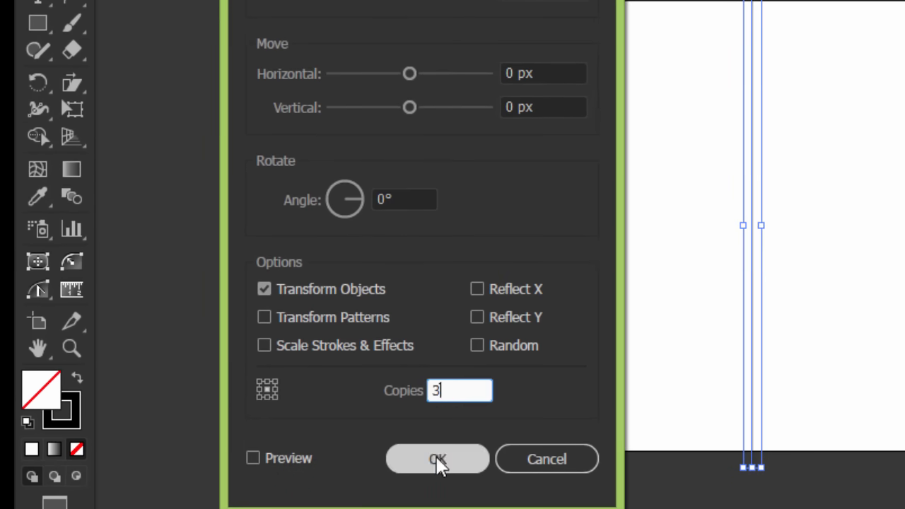
click(251, 458)
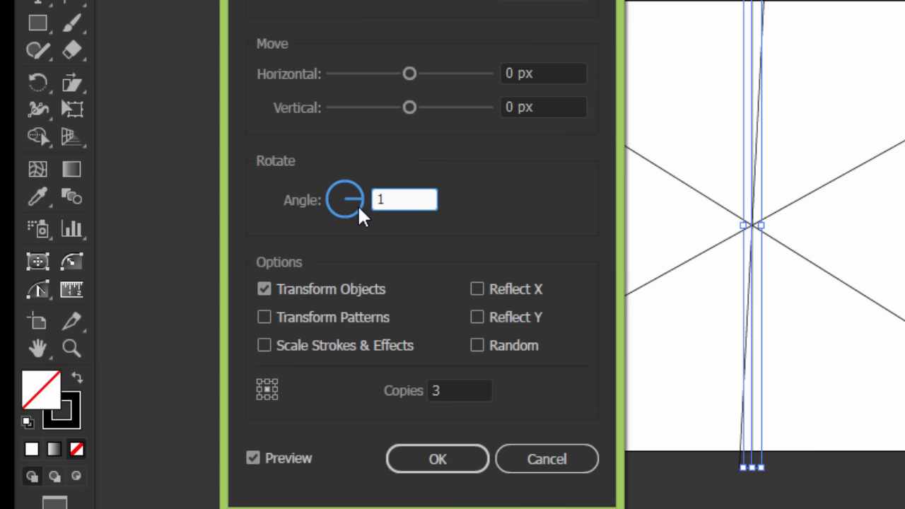
text(135°)
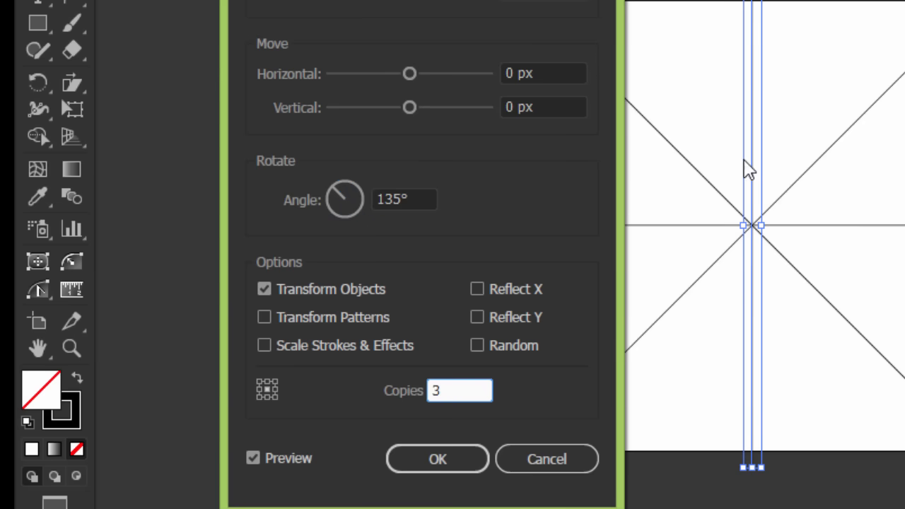
click(437, 458)
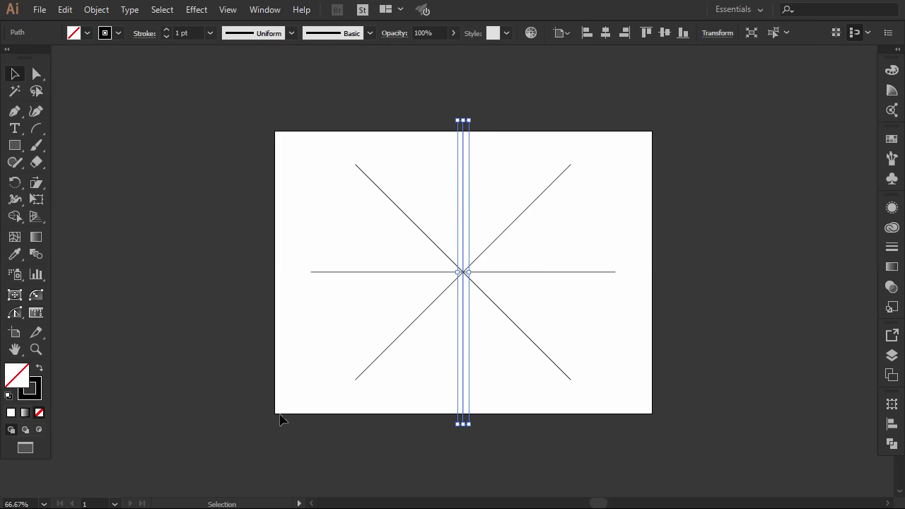
click(780, 376)
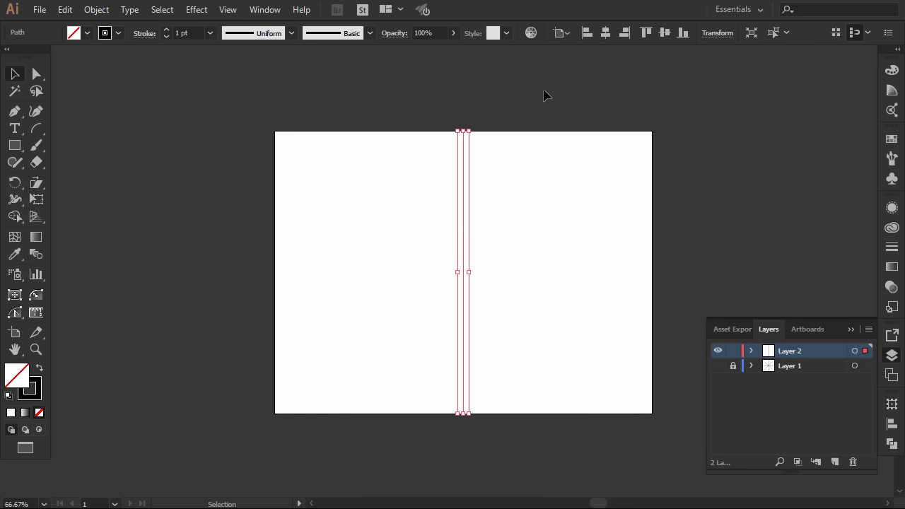
mouse_move(481, 93)
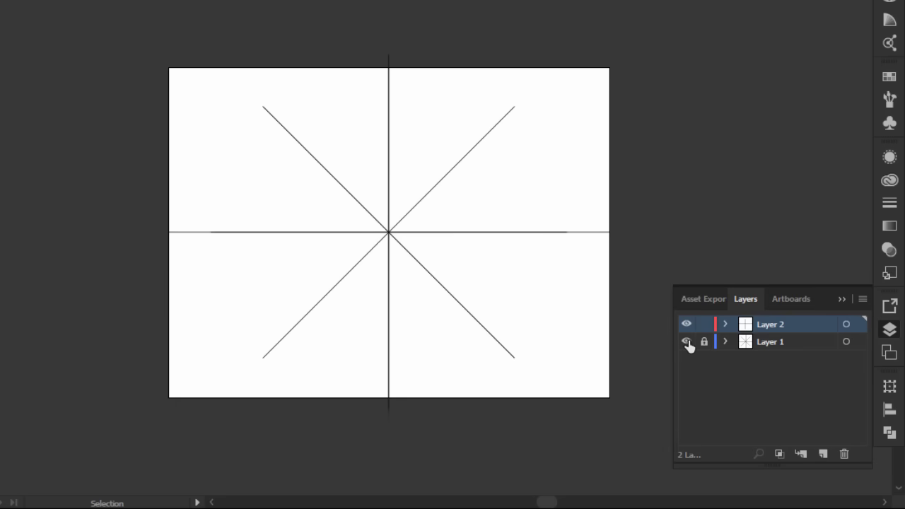
Lock Layer 1 holding the radial guide lines, leaving Layer 2 active above it.
click(684, 341)
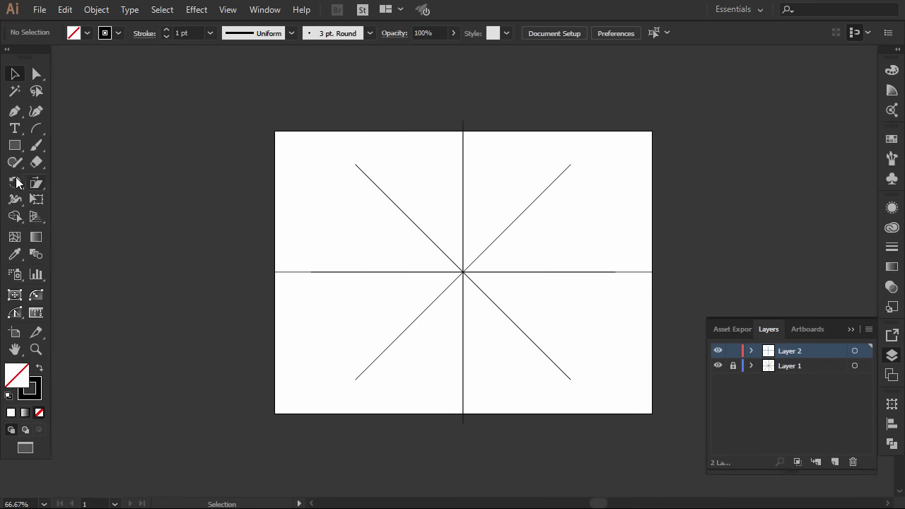
mouse_move(16, 110)
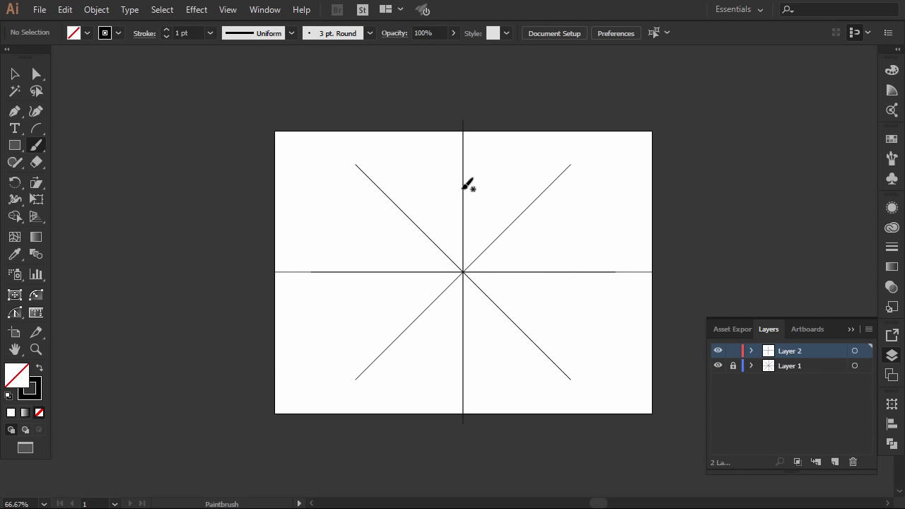
Paint an arc with the 3 pt round Paintbrush from the vertical guide toward the upper-right diagonal.
drag(465, 189, 494, 220)
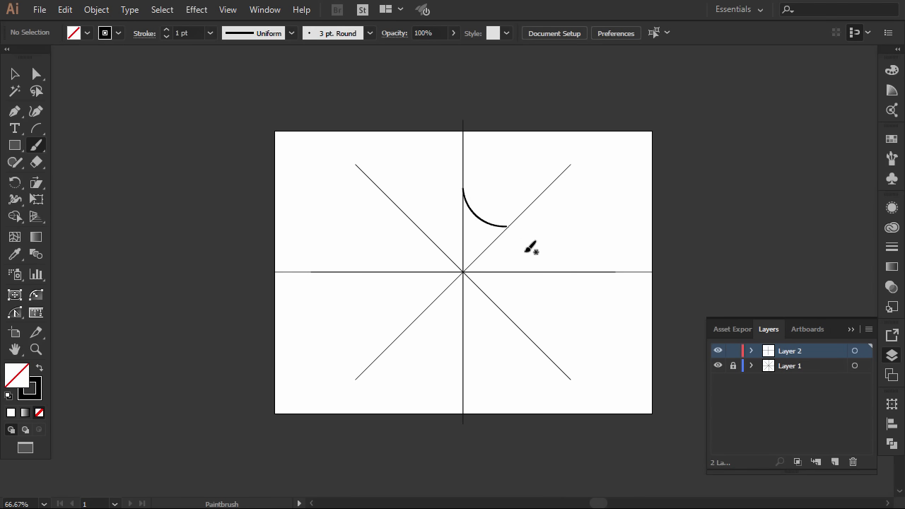
click(15, 73)
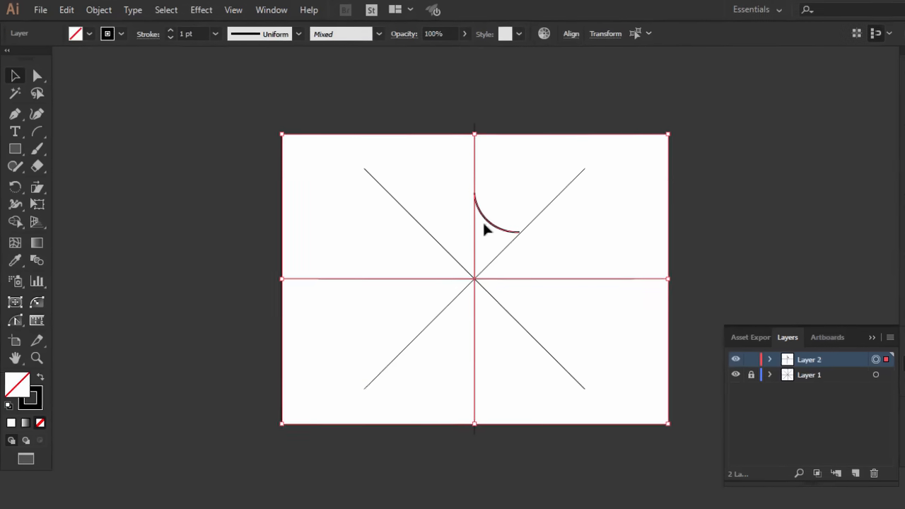
Add a Transform effect to Layer 2 with Reflect X and 1 copy, mirroring the arc into a pointed arch.
click(200, 9)
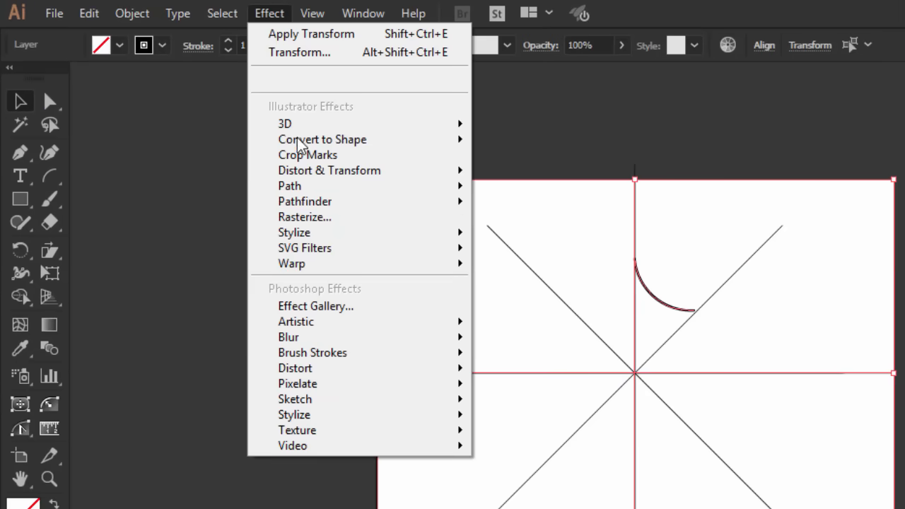
mouse_move(329, 169)
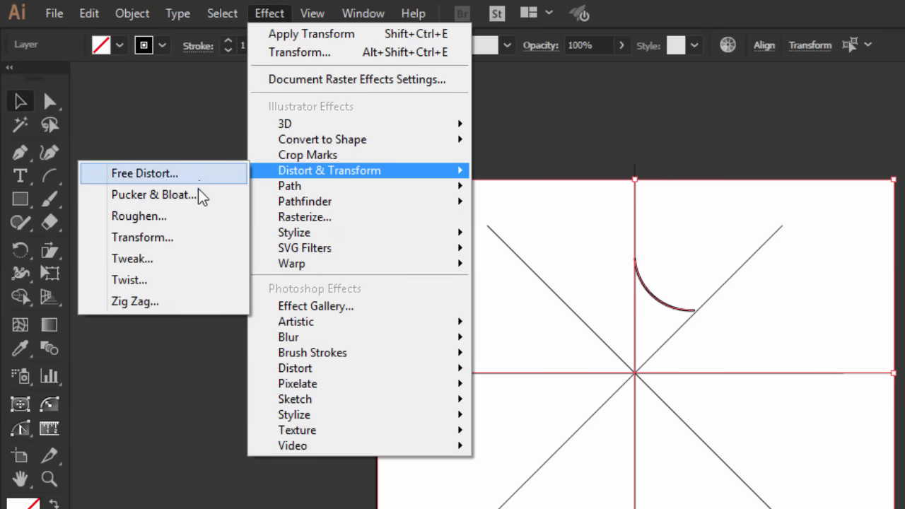
click(142, 238)
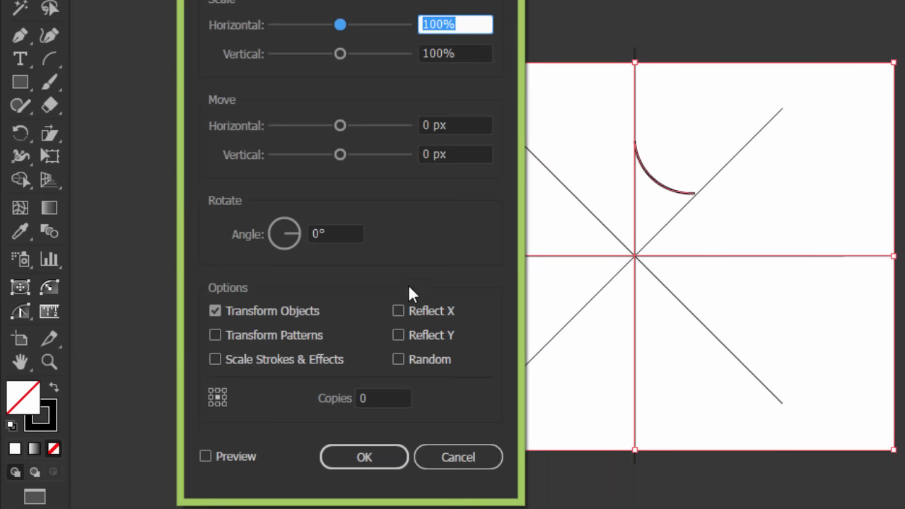
click(399, 311)
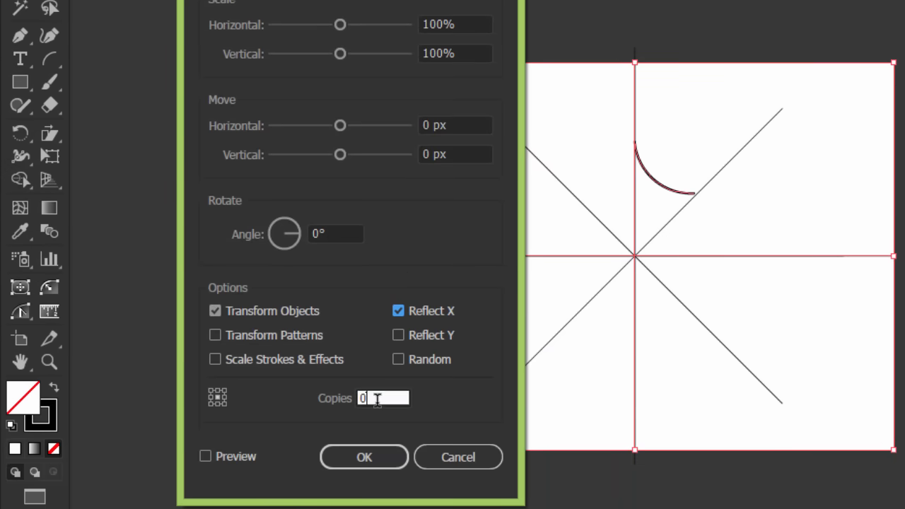
click(383, 398)
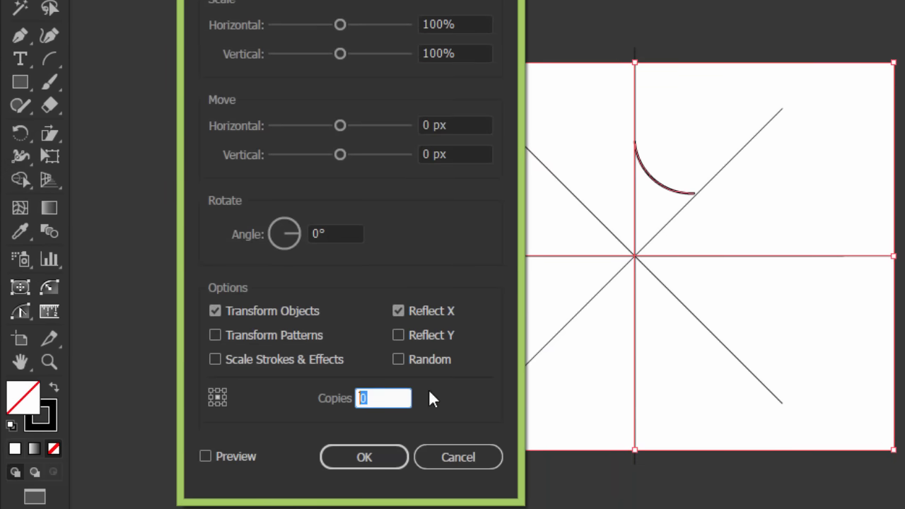
text(1)
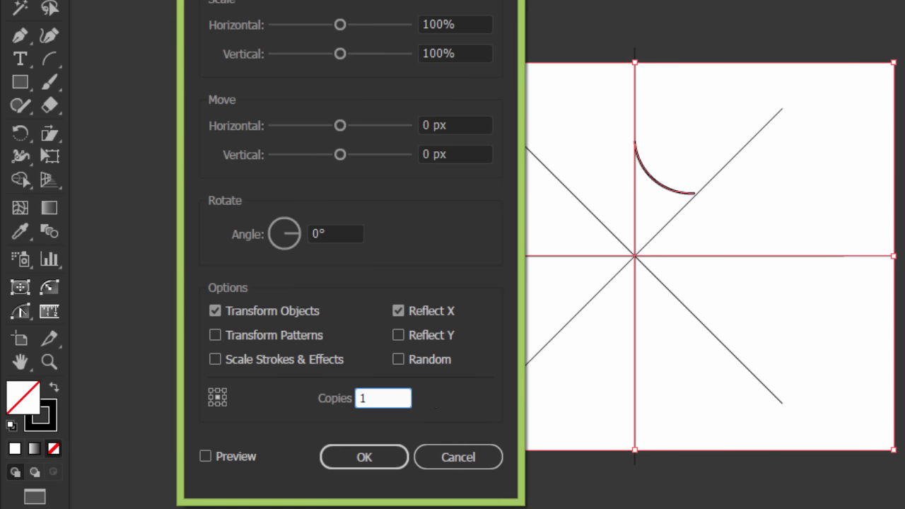
click(207, 455)
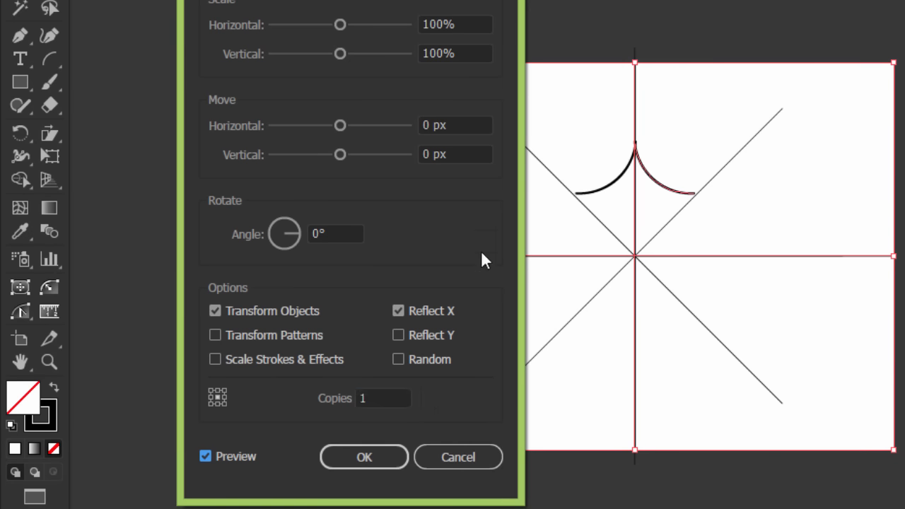
click(364, 457)
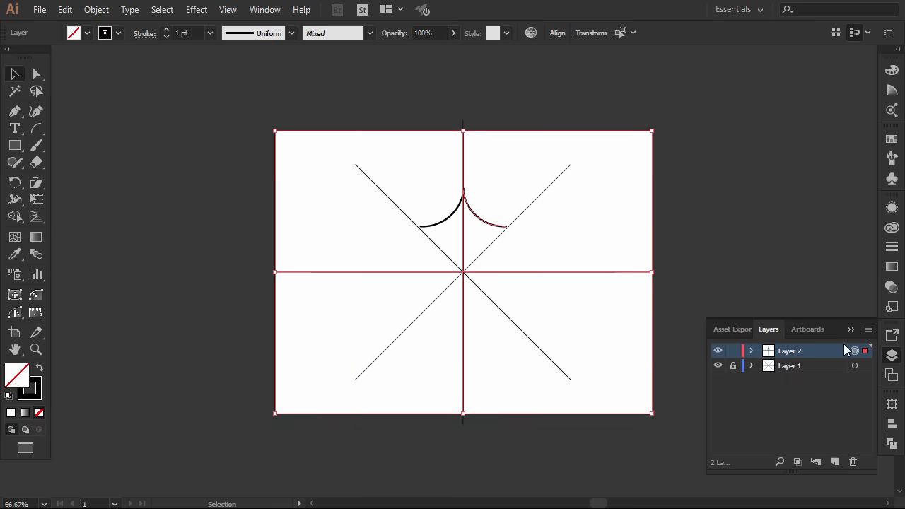
click(195, 9)
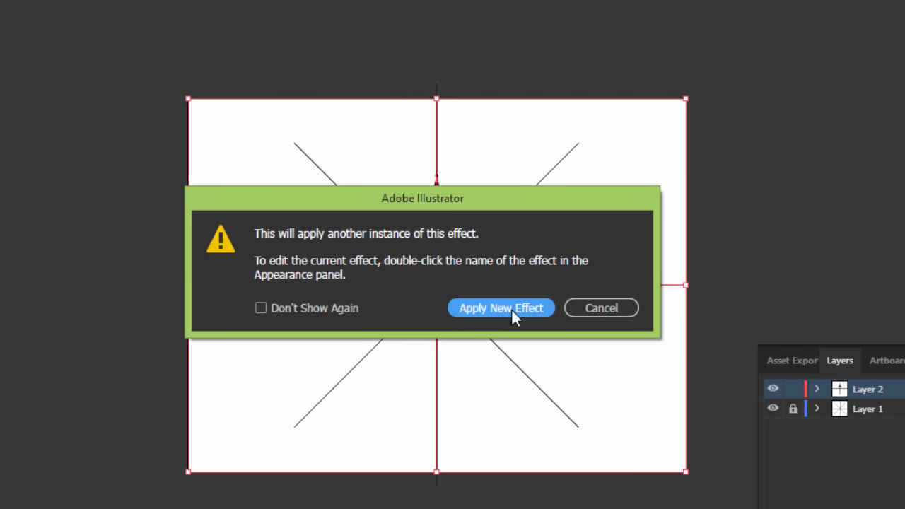
Apply a new Transform effect with 3 copies at 90°, turning the arch into an eight-pointed star.
click(500, 309)
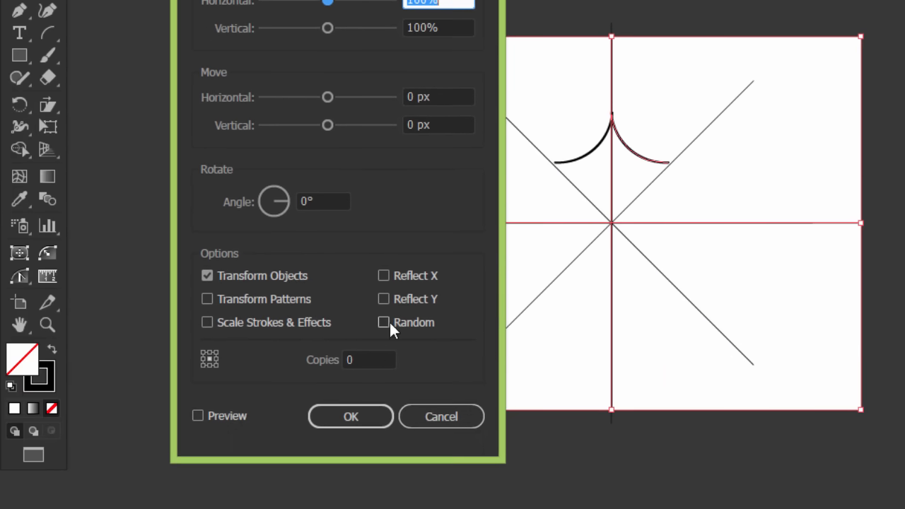
click(367, 360)
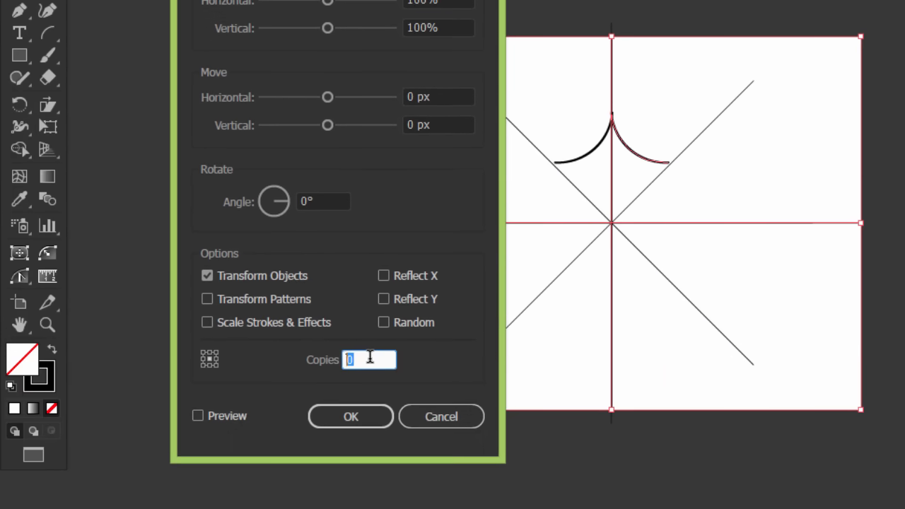
text(3)
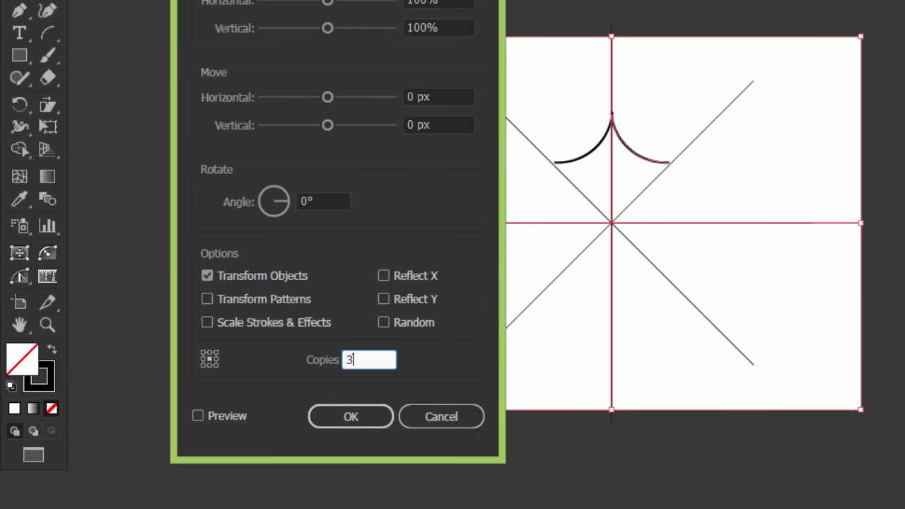
click(198, 416)
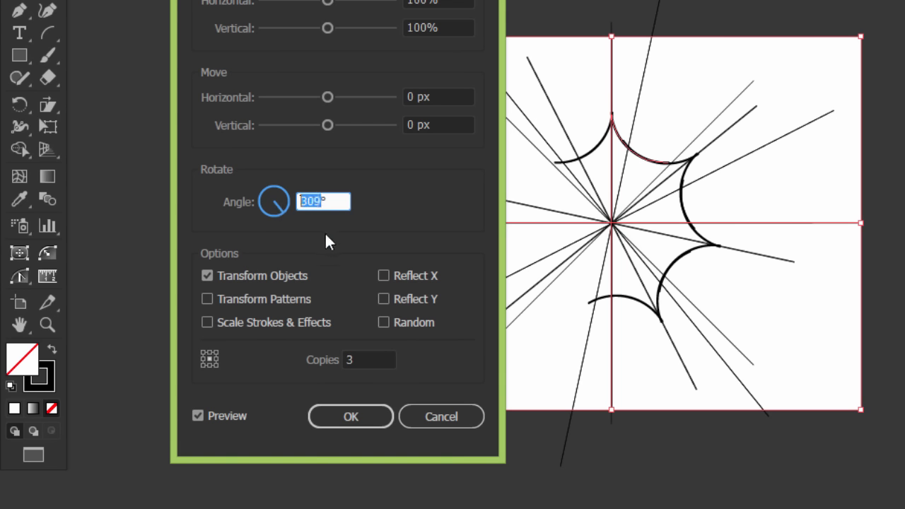
text(9)
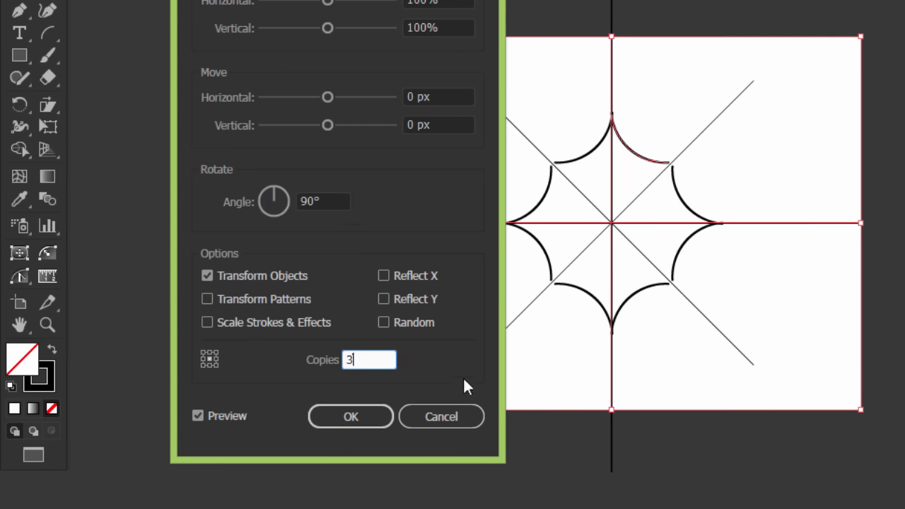
click(350, 415)
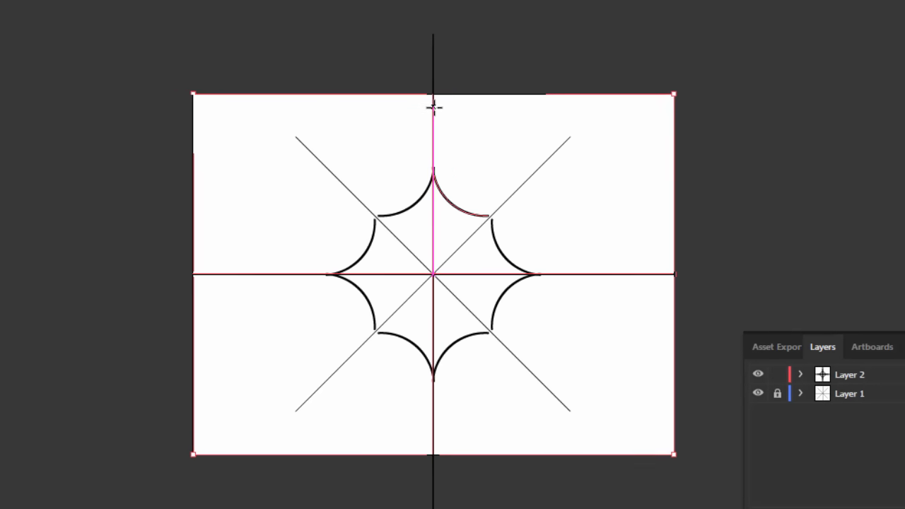
Draw a rectangle over the upper-right wedge and drag its lower-right anchor up to make a triangle.
drag(433, 111, 500, 175)
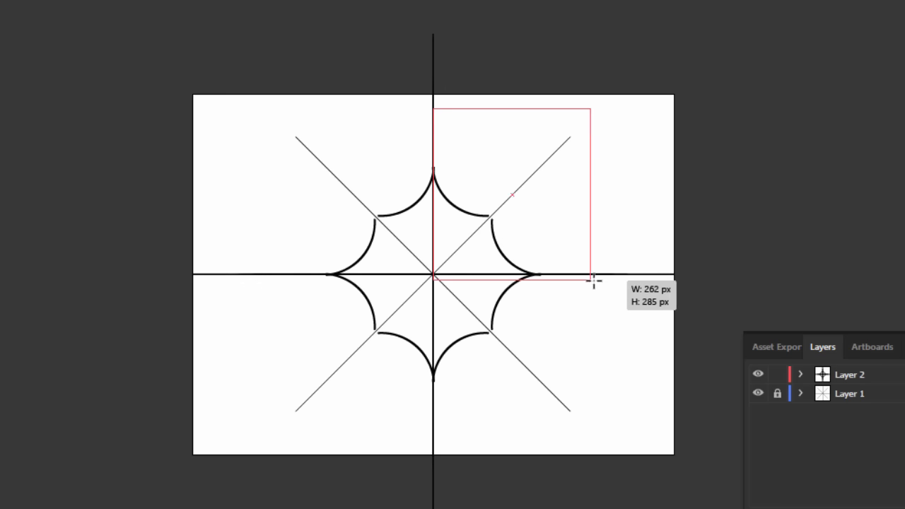
drag(592, 280, 609, 276)
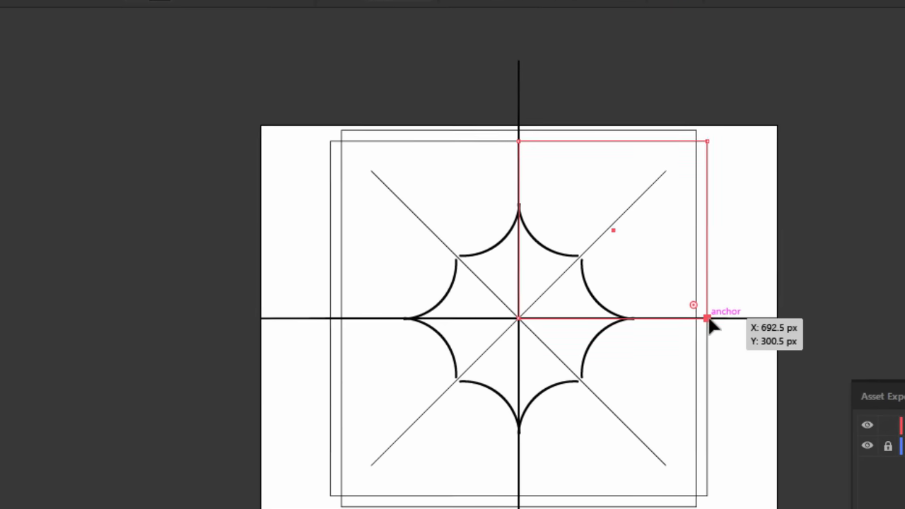
click(296, 44)
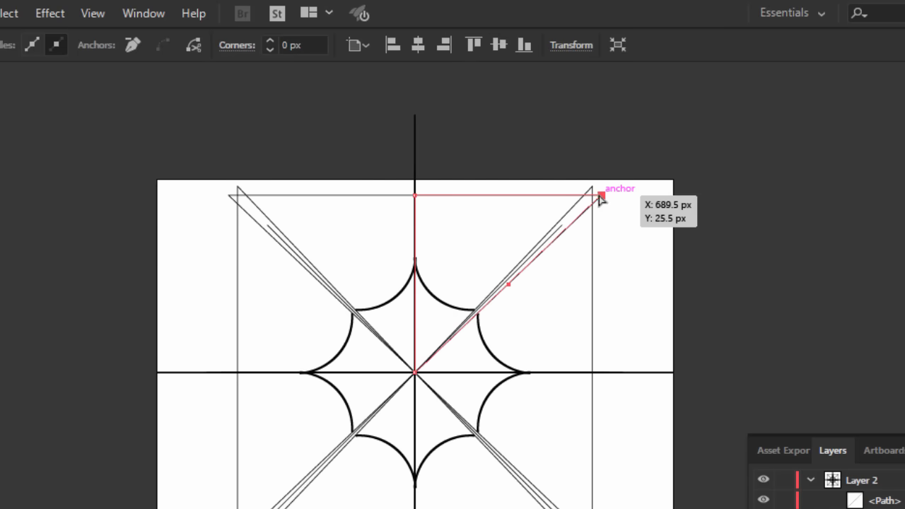
drag(601, 196, 587, 196)
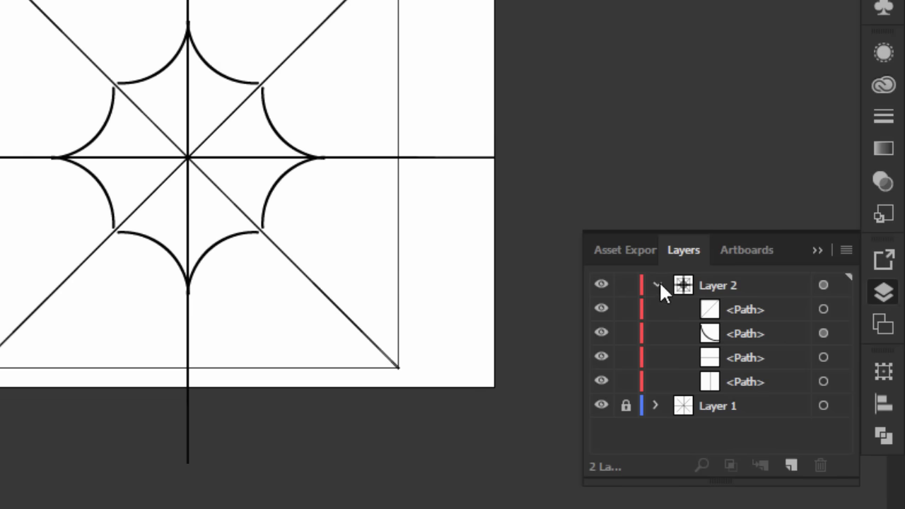
Collapse Layer 2 and make the triangle a clipping mask for the layer's contents.
click(653, 286)
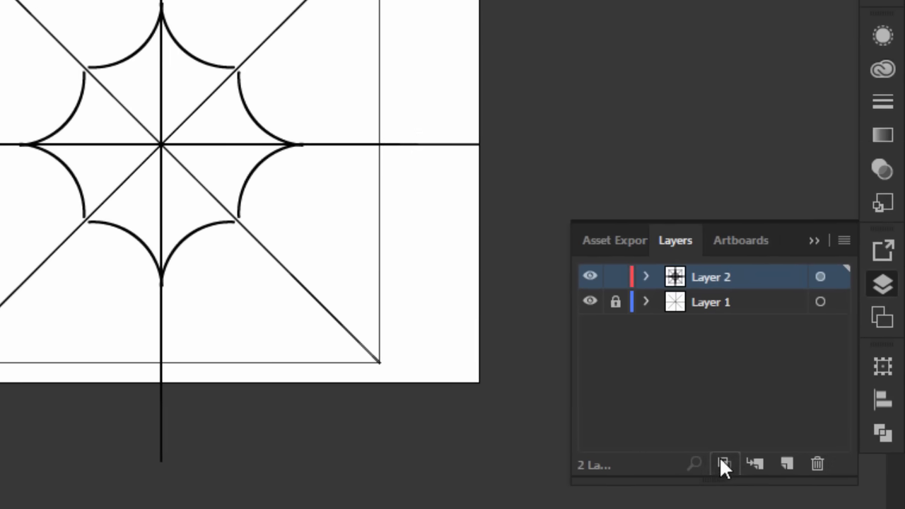
click(724, 463)
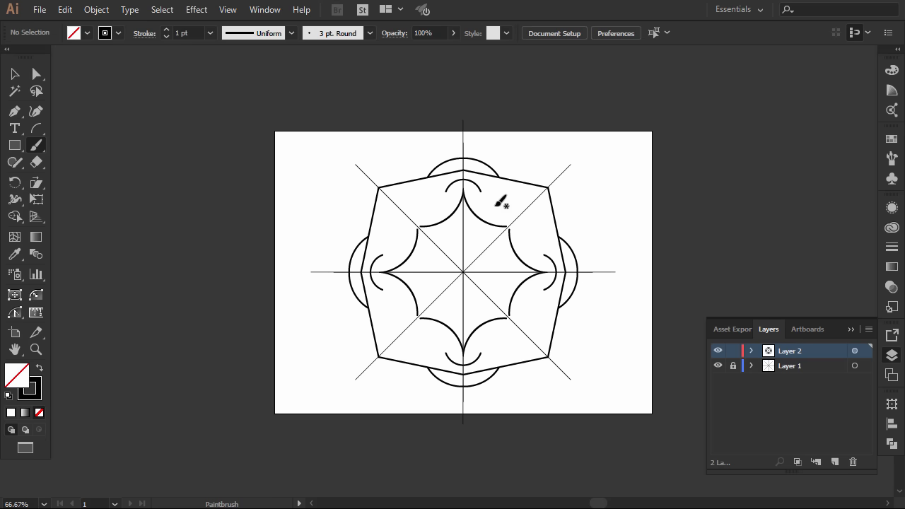
mouse_move(469, 231)
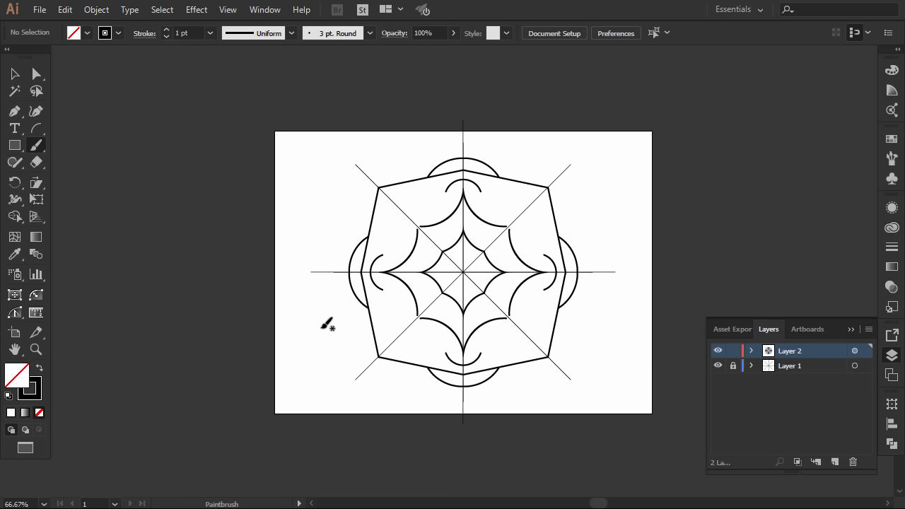
Clear the test strokes and paint a bold star-and-petal motif at the centre of the guides.
click(14, 73)
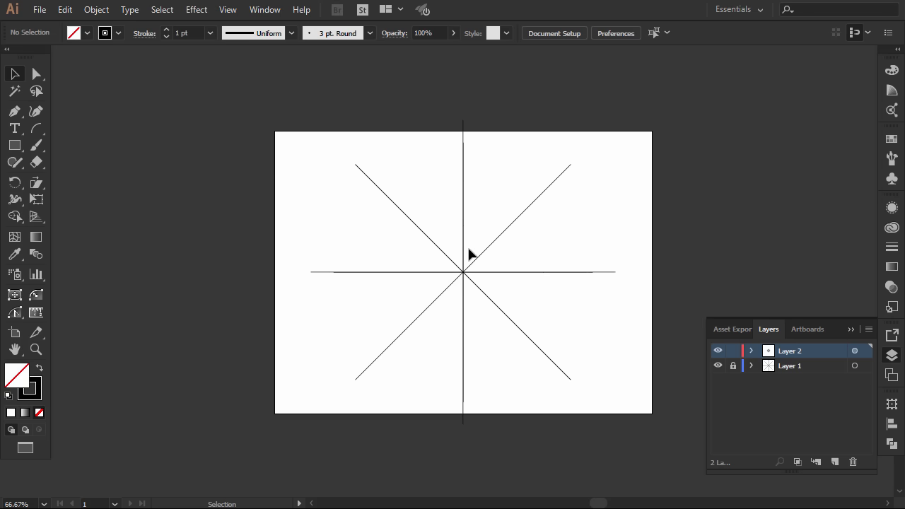
click(37, 144)
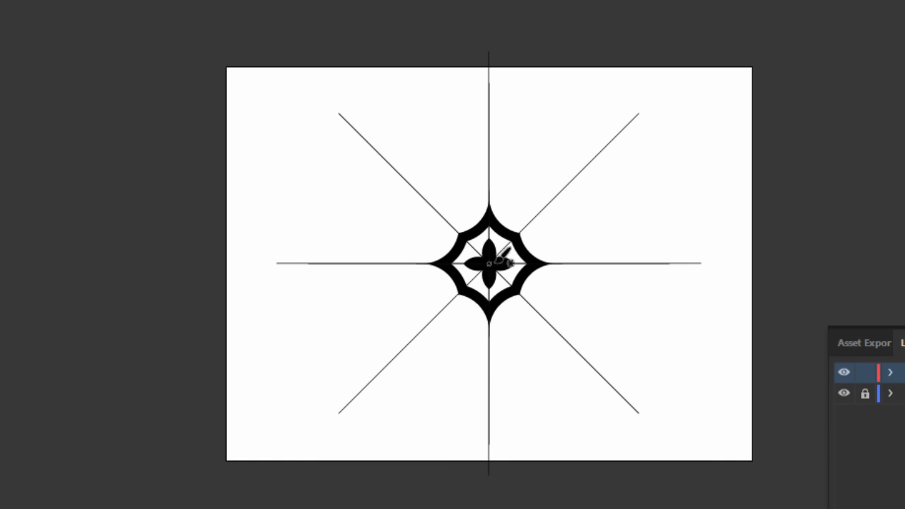
mouse_move(495, 172)
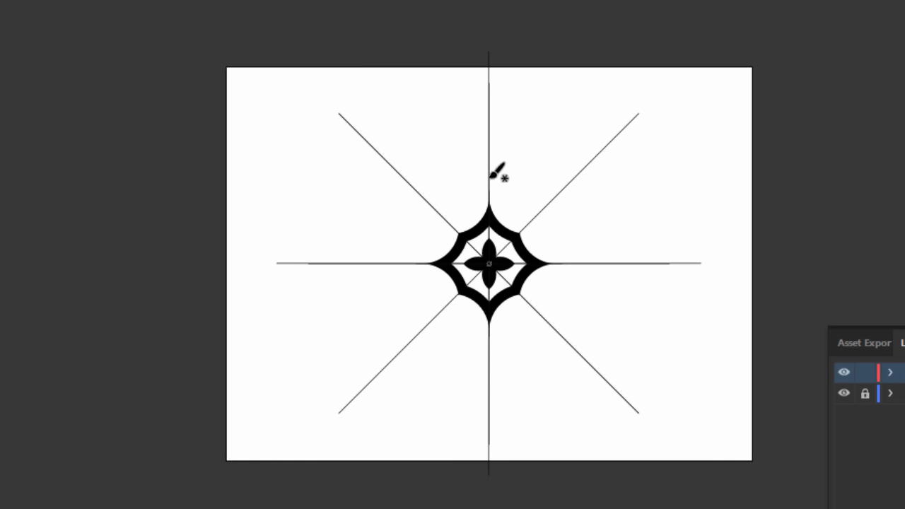